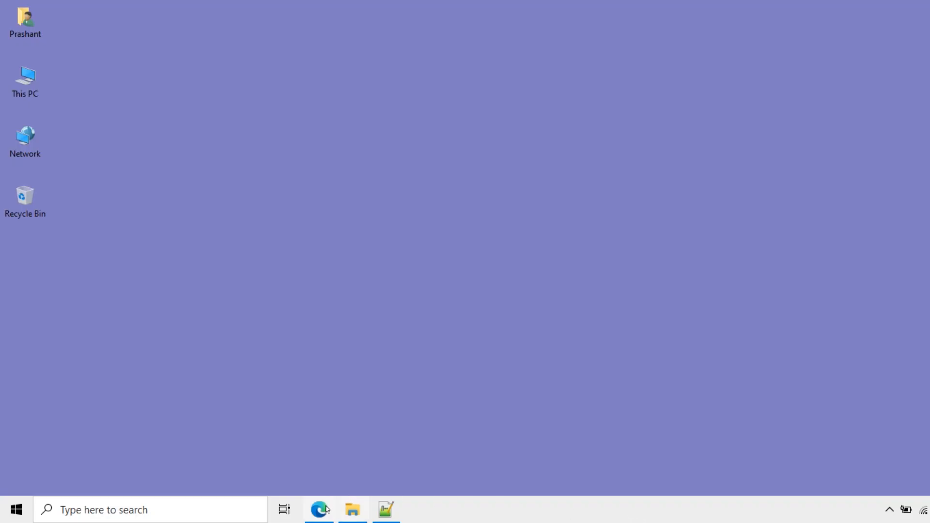
# - Sign in to Jenkins as admin using the password copied from initialAdminPassword in Notepad++
pyautogui.click(319, 513)
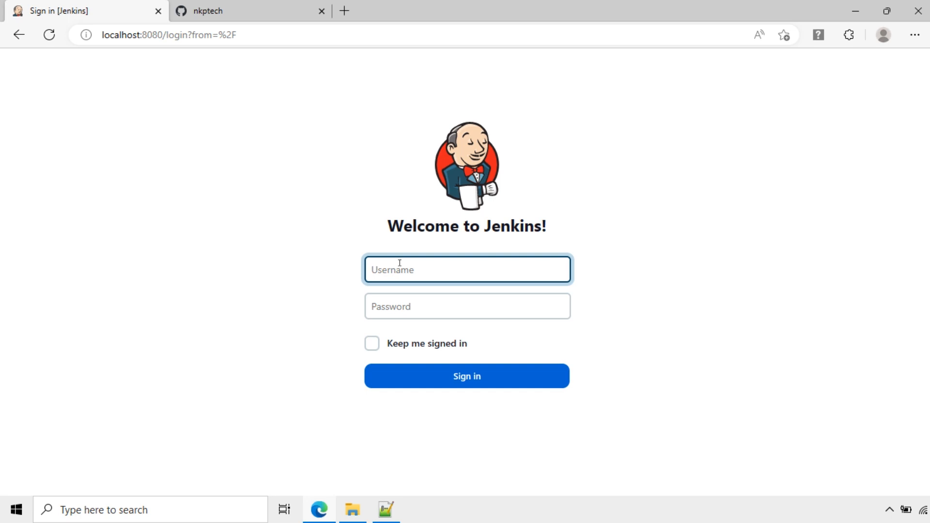
pyautogui.write('admin')
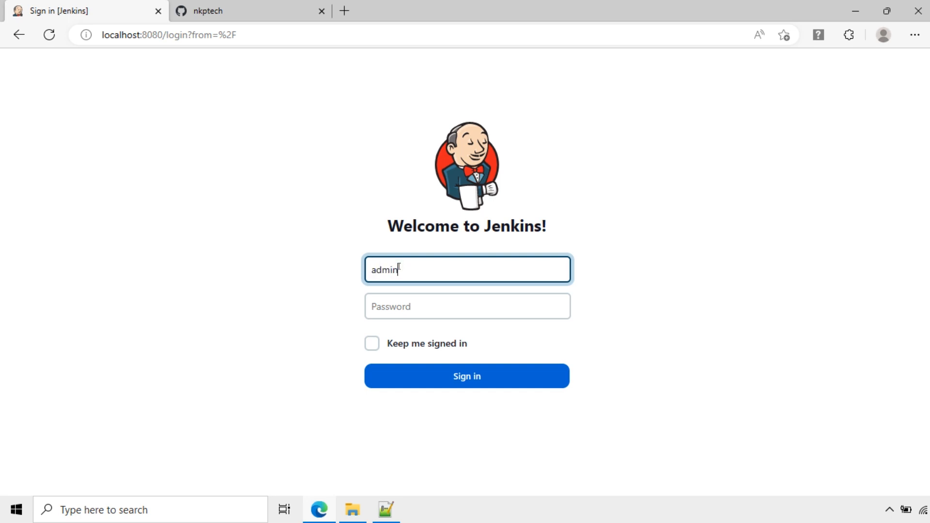
pyautogui.click(467, 307)
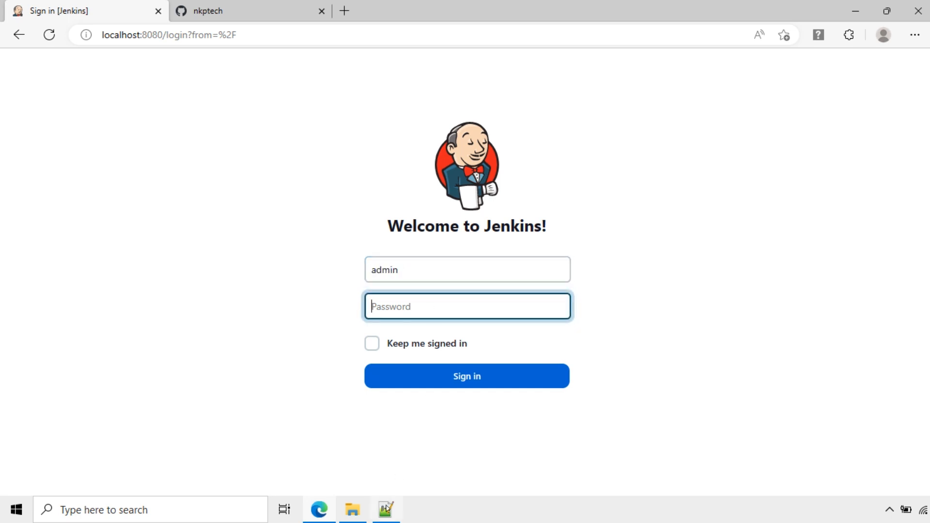
pyautogui.click(385, 508)
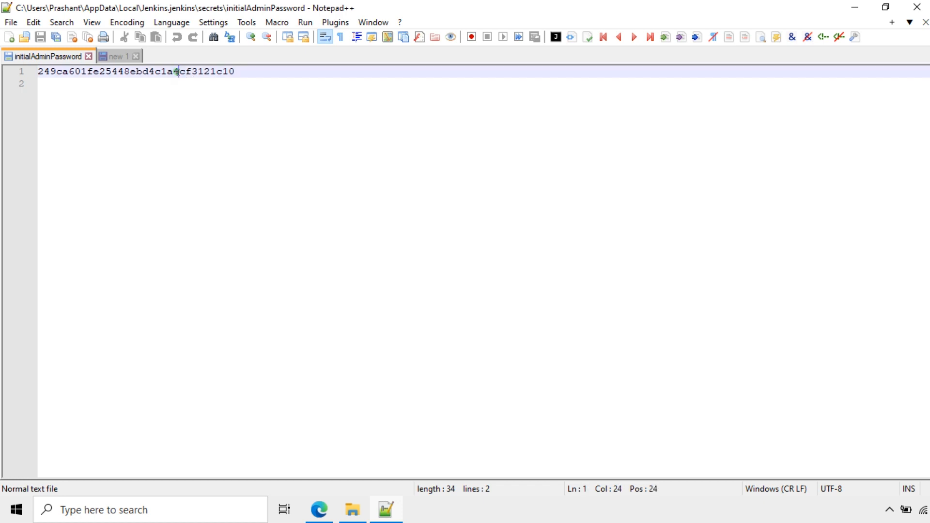
pyautogui.rightClick(136, 71)
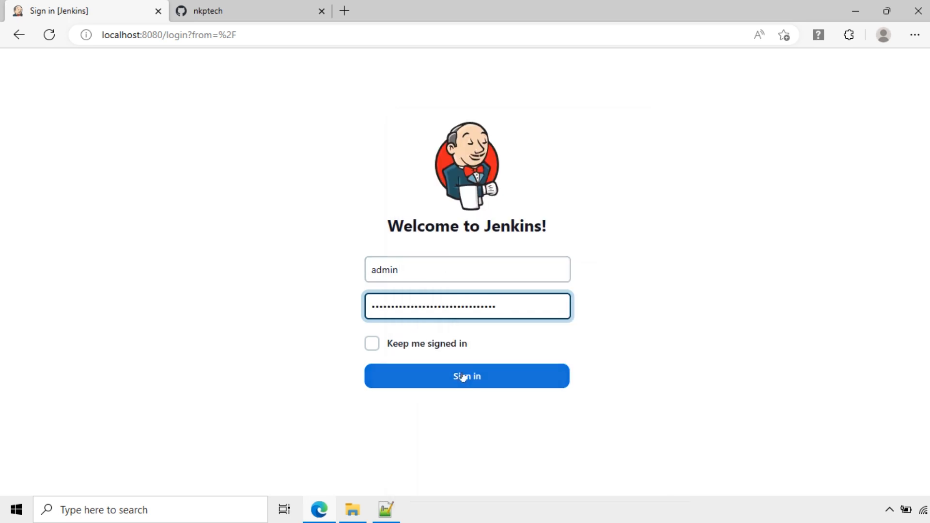
pyautogui.click(465, 376)
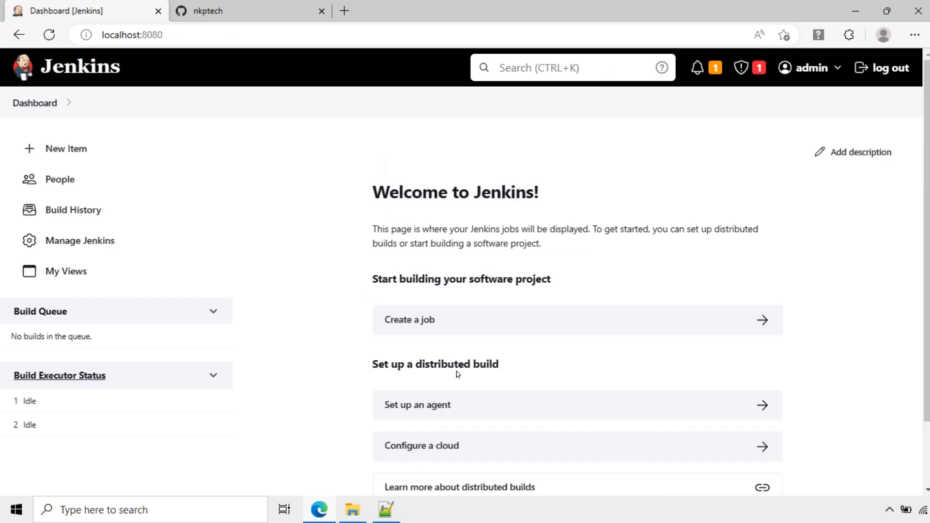
# - Reach the plugin manager's Available plugins list via Manage Jenkins > Manage Plugins
pyautogui.click(81, 240)
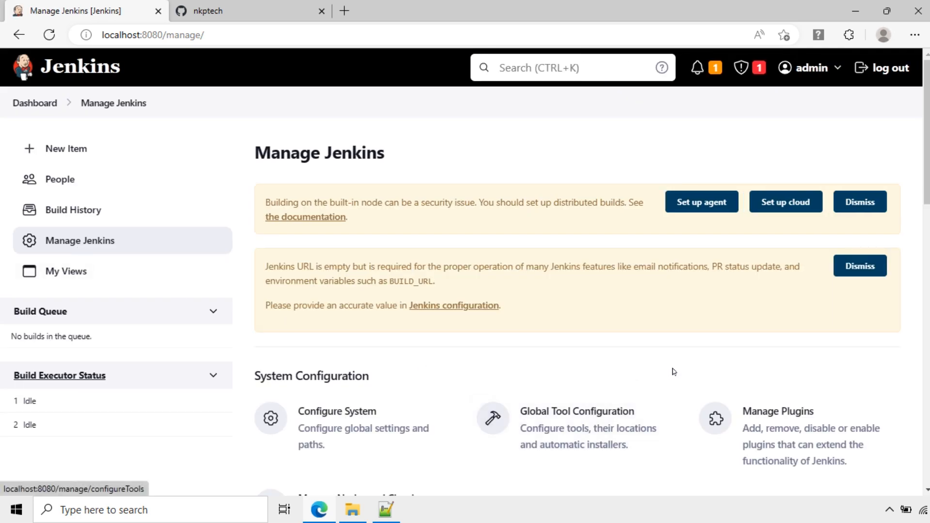
pyautogui.scroll(-3)
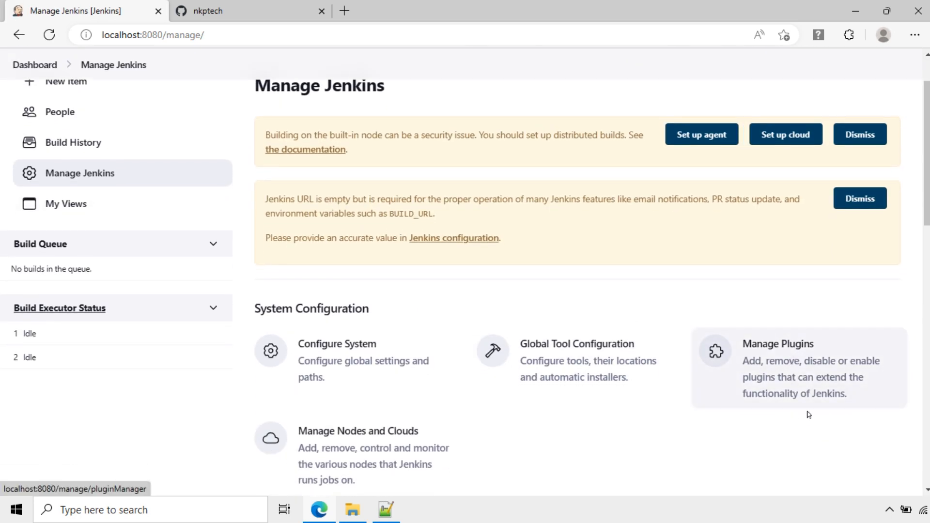
pyautogui.moveTo(802, 380)
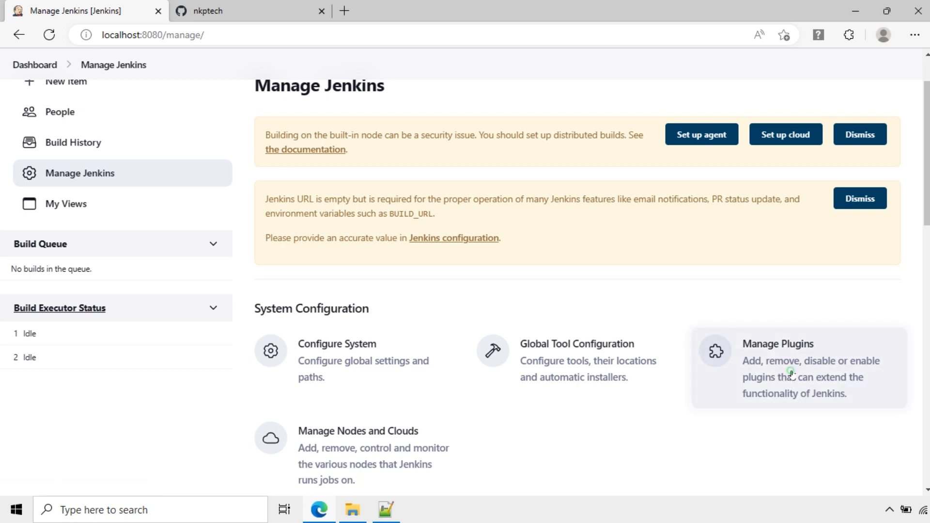
pyautogui.click(777, 342)
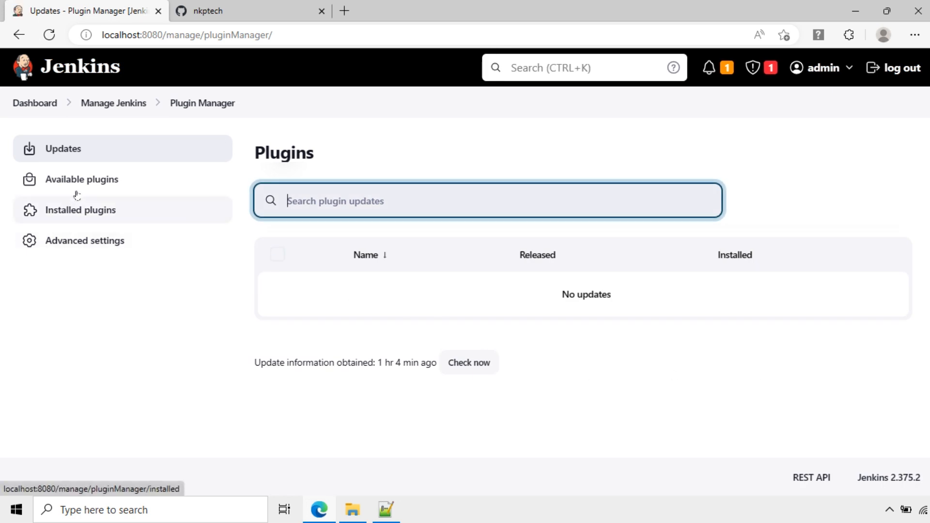
pyautogui.click(81, 179)
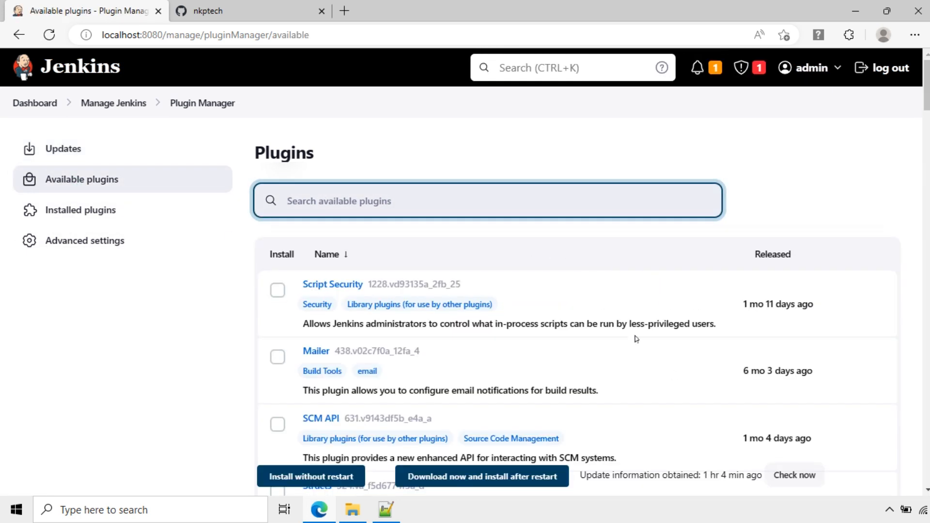
# - Check the Installed plugins list (empty), then return to the Available plugins list
pyautogui.scroll(-3)
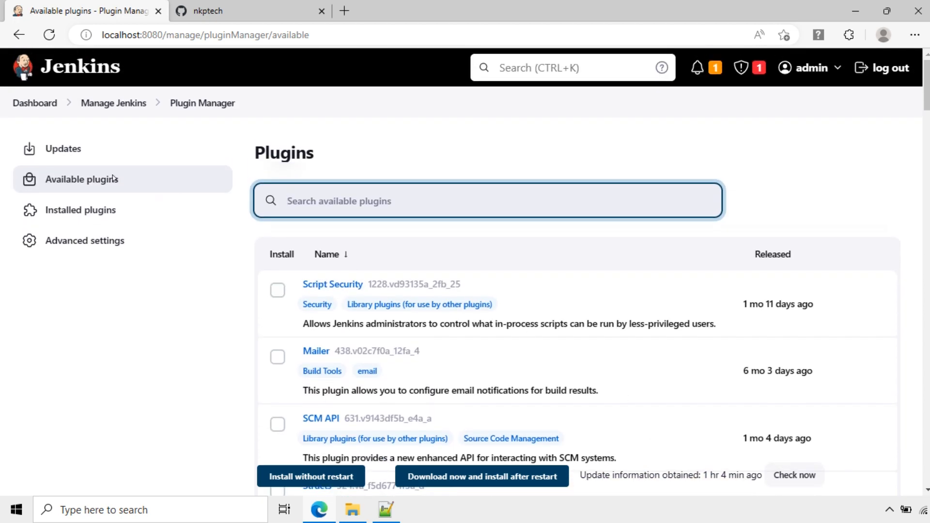
pyautogui.click(80, 210)
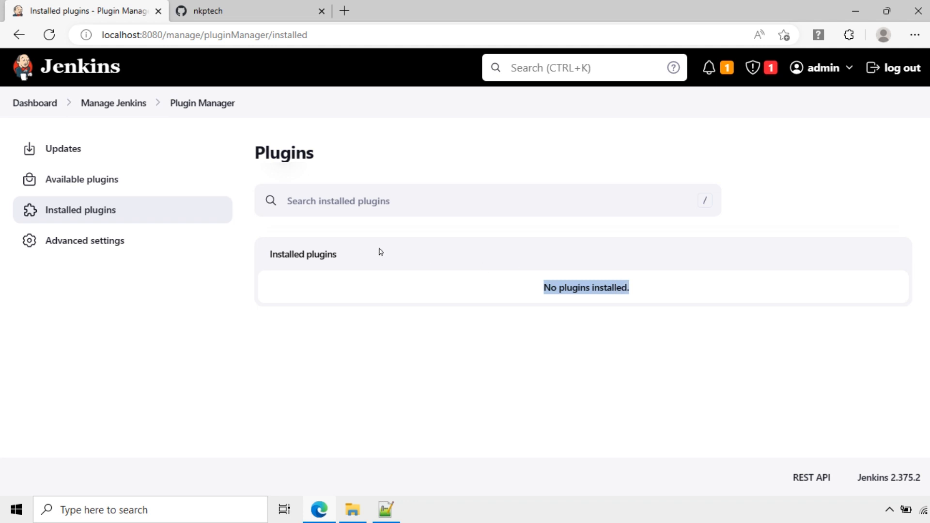
pyautogui.click(82, 179)
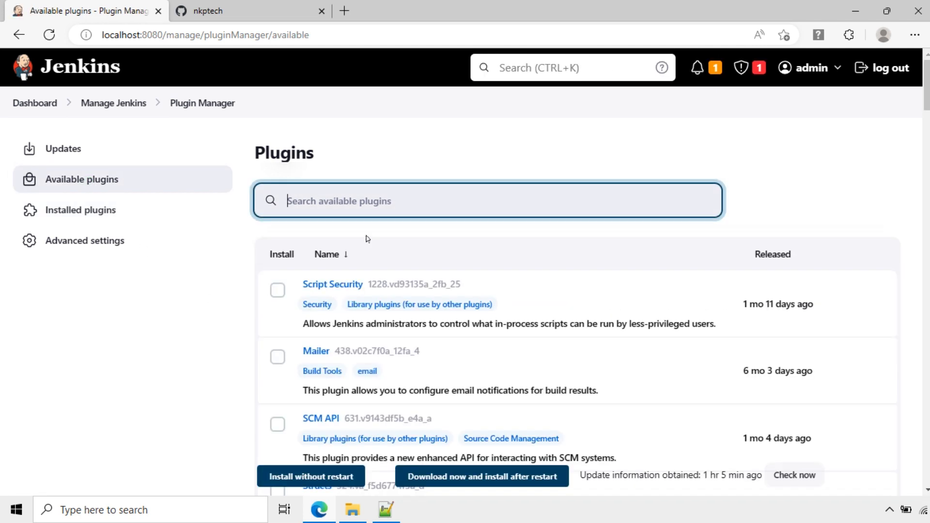
# - Filter available plugins to 'git', review the Git plugin's page, and tick Git 5.0.0 for installation
pyautogui.write('git')
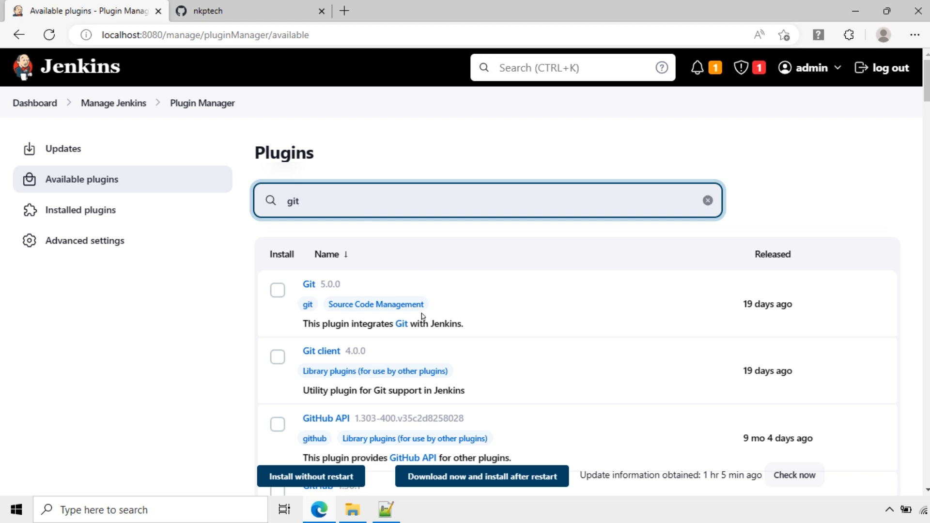
pyautogui.moveTo(336, 310)
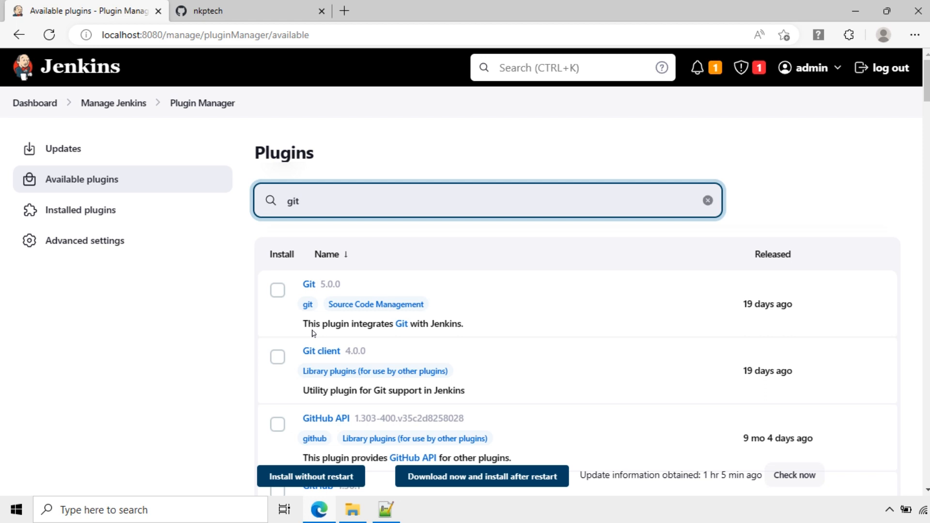
pyautogui.moveTo(424, 327)
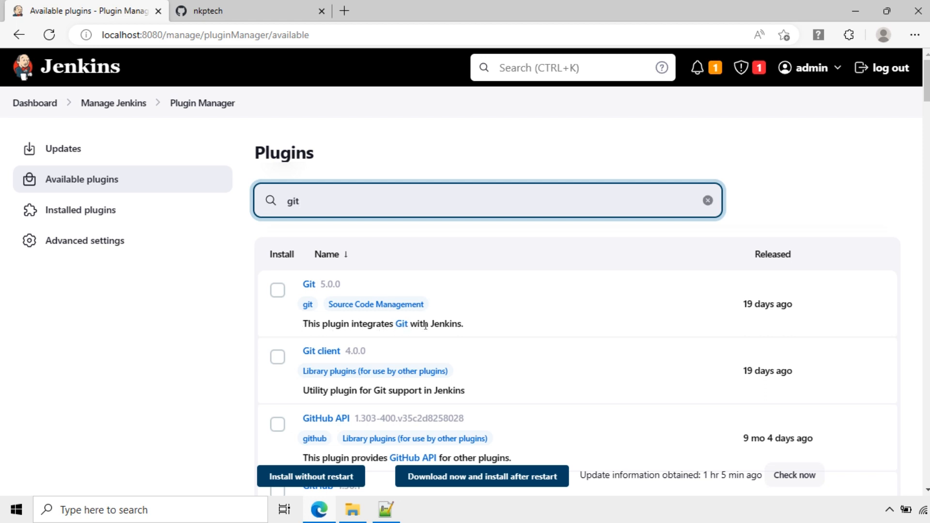
pyautogui.moveTo(309, 284)
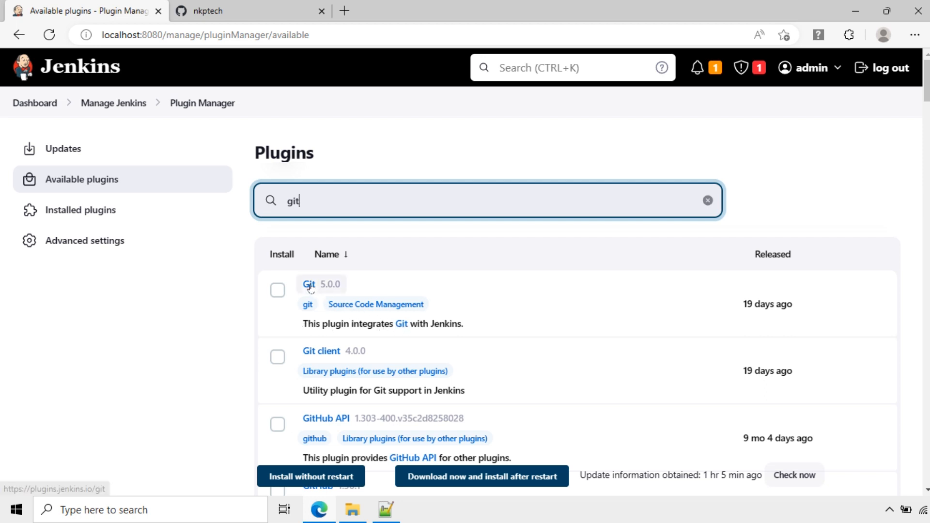
pyautogui.click(308, 284)
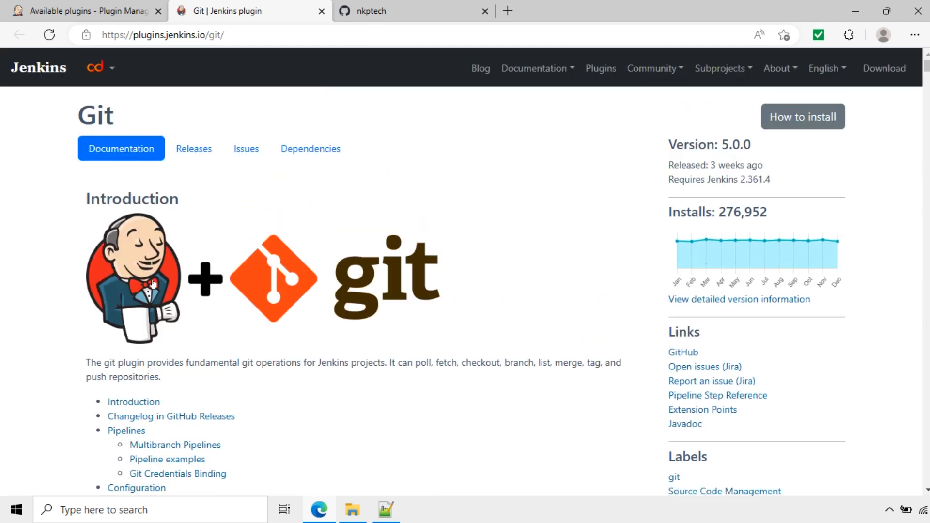
pyautogui.scroll(-3)
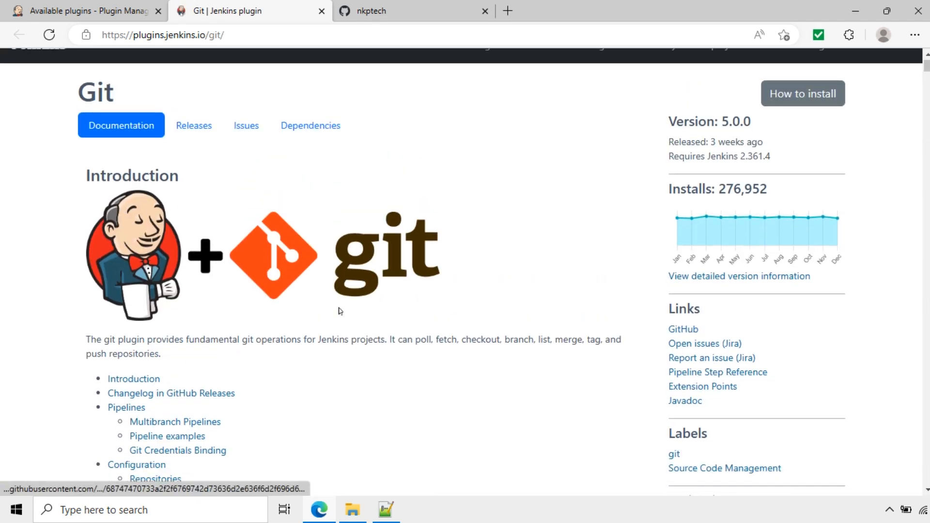
pyautogui.click(86, 11)
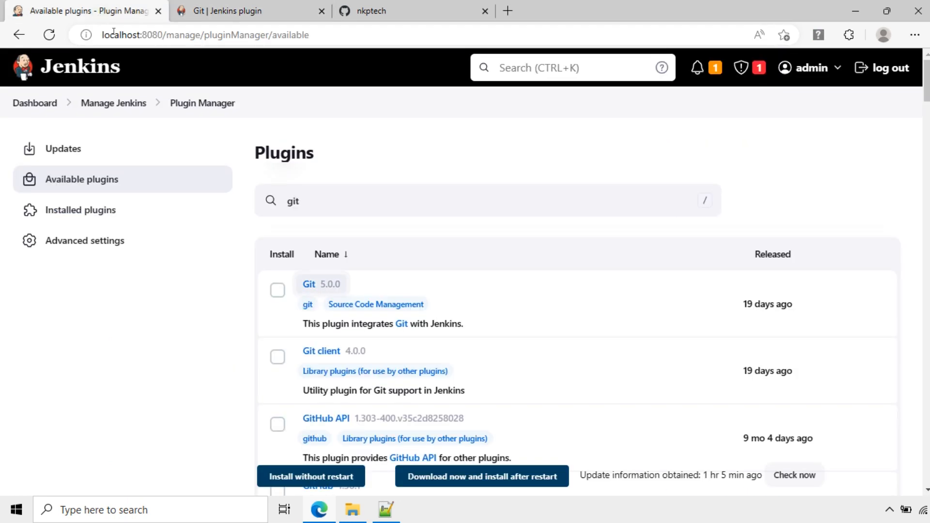
pyautogui.moveTo(364, 289)
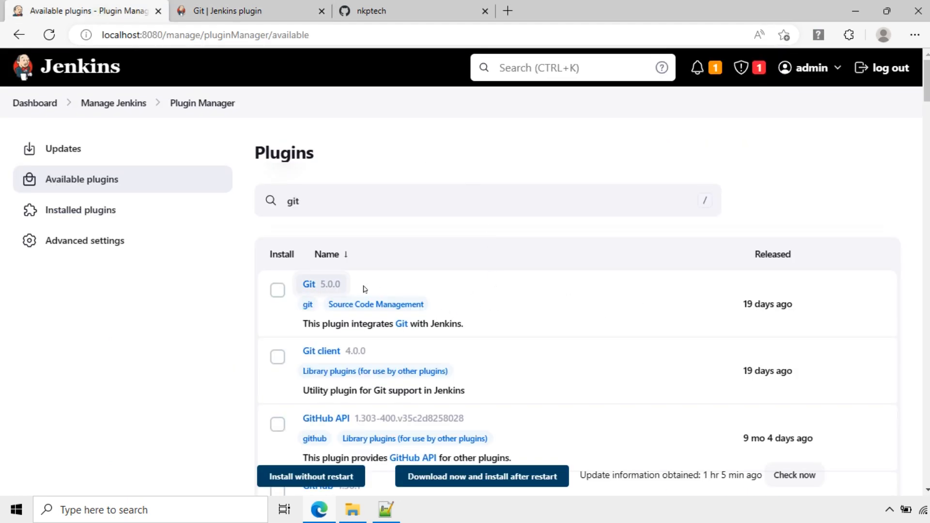
pyautogui.click(277, 289)
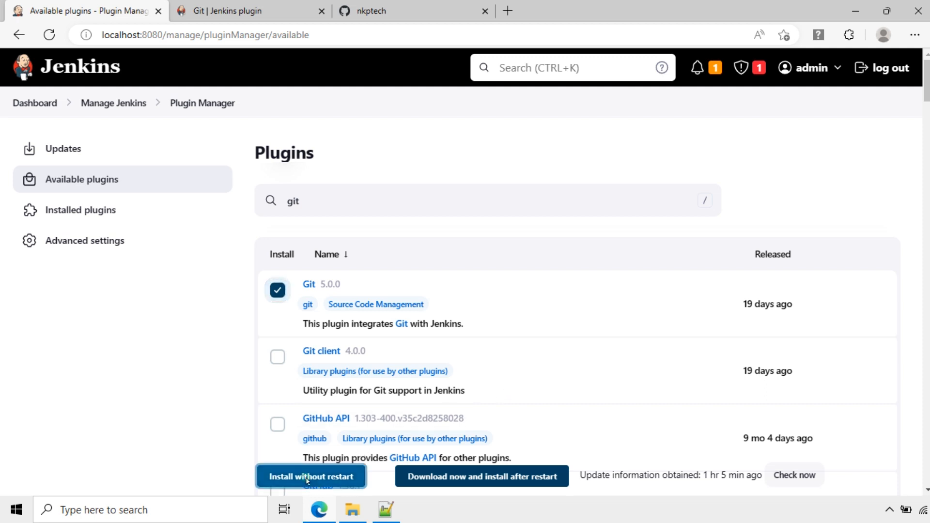
# - Install the Git plugin and watch Git, Git client and all dependencies reach Success
pyautogui.click(310, 476)
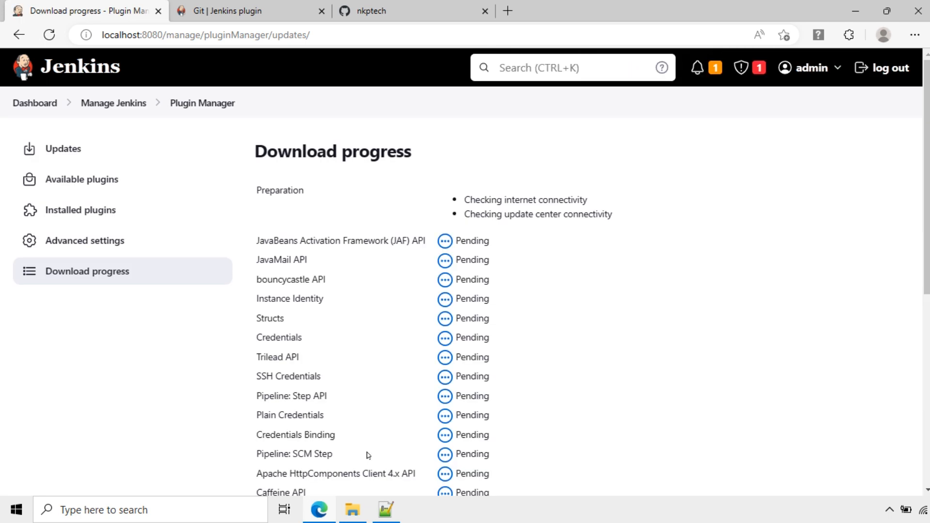
pyautogui.moveTo(600, 354)
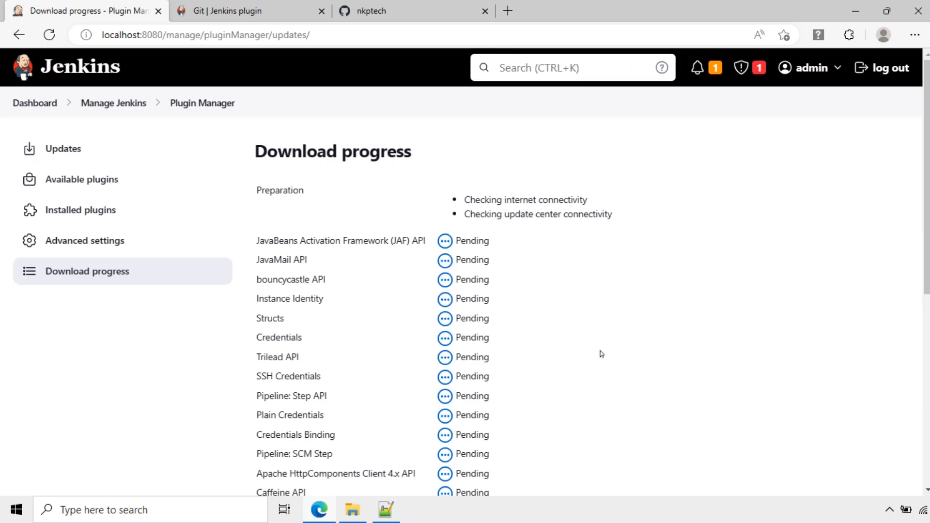
pyautogui.moveTo(598, 355)
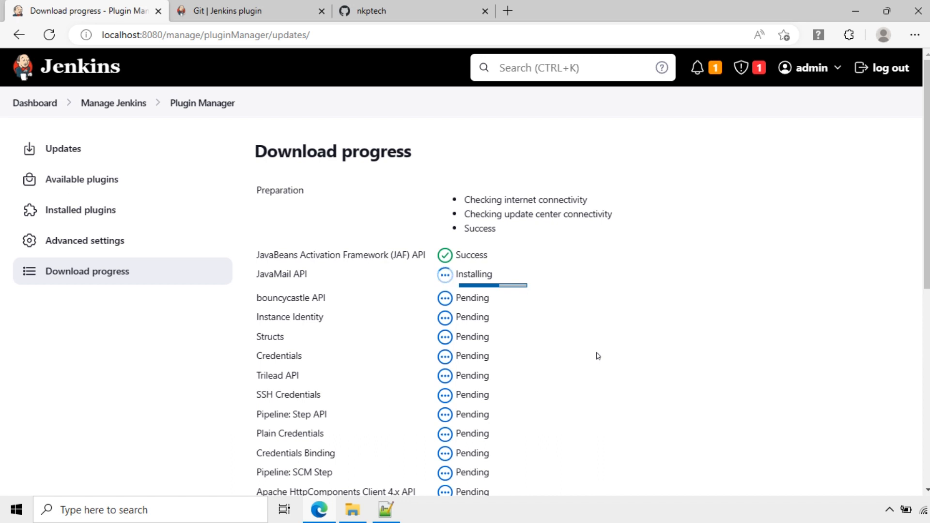
pyautogui.scroll(-3)
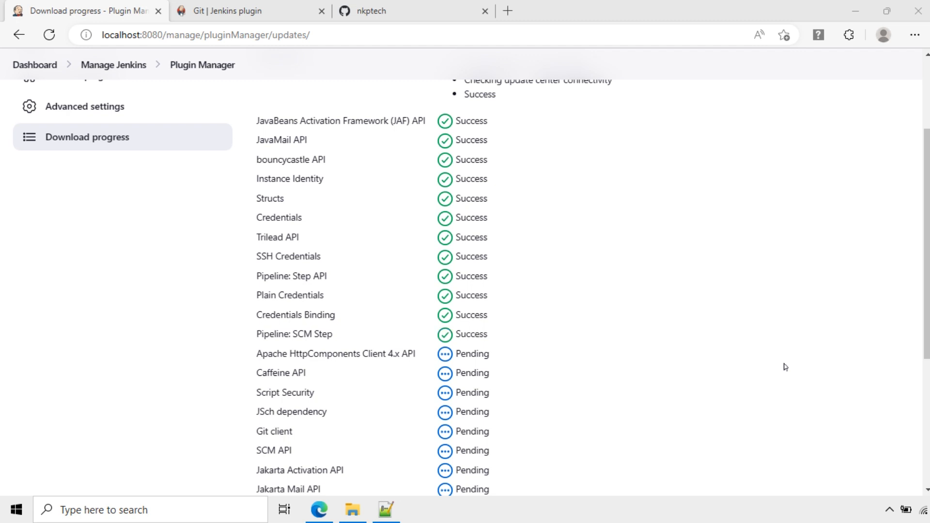
pyautogui.scroll(-3)
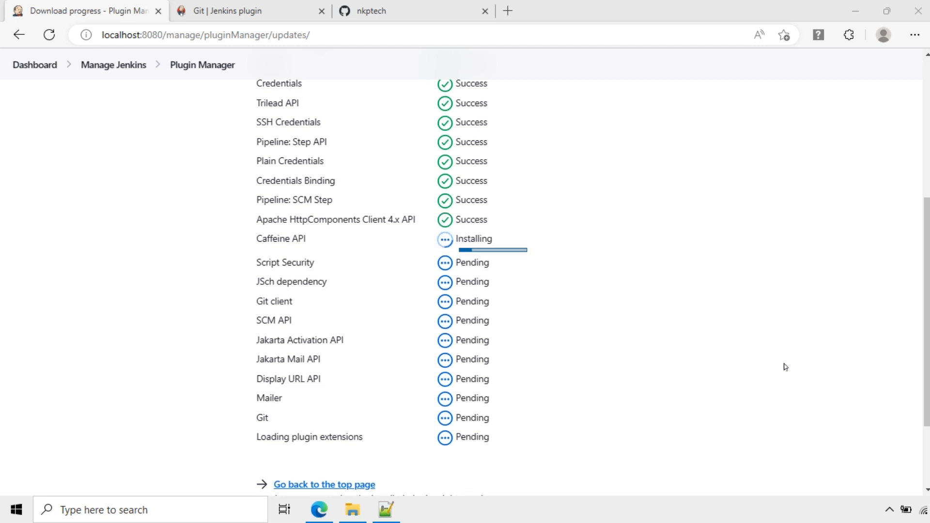
pyautogui.scroll(-3)
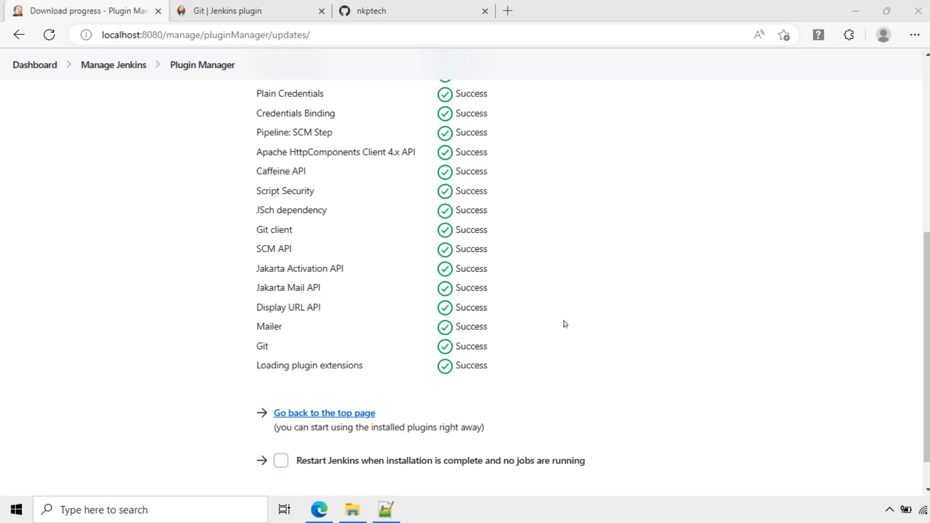
pyautogui.moveTo(369, 308)
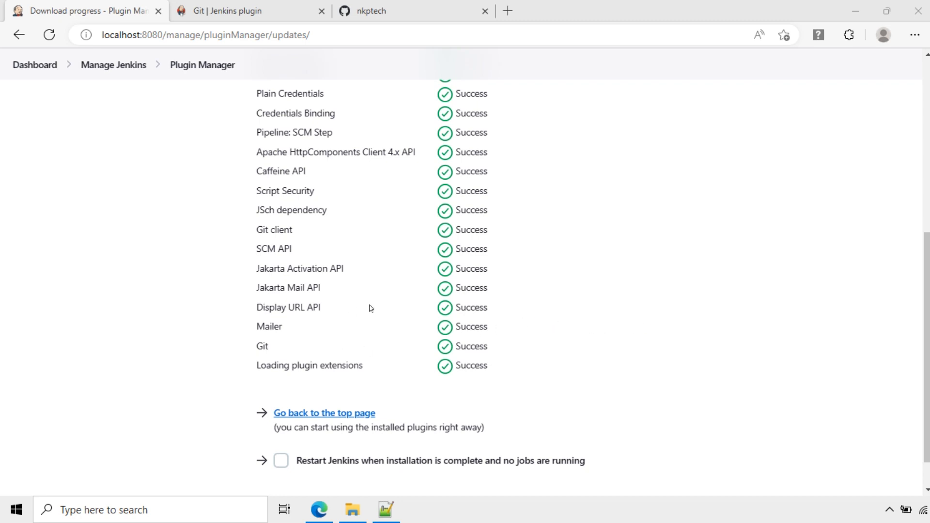
pyautogui.scroll(-3)
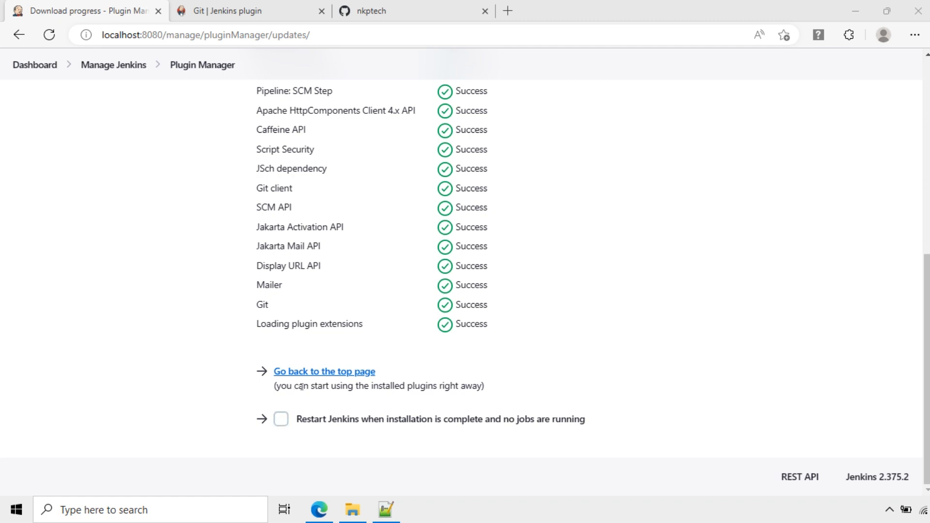
pyautogui.moveTo(424, 387); pyautogui.dragTo(474, 387)
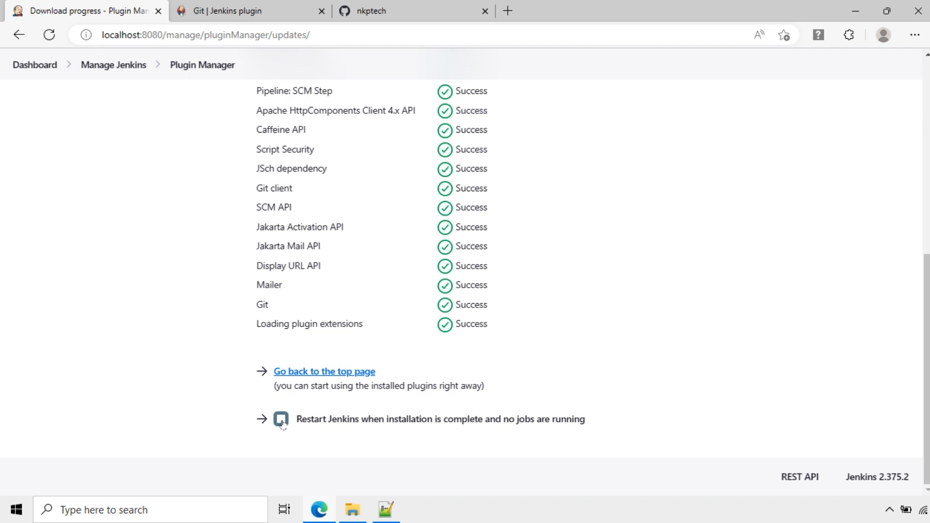
# - Restart Jenkins when installation completes, then sign back in as admin to the dashboard
pyautogui.click(281, 418)
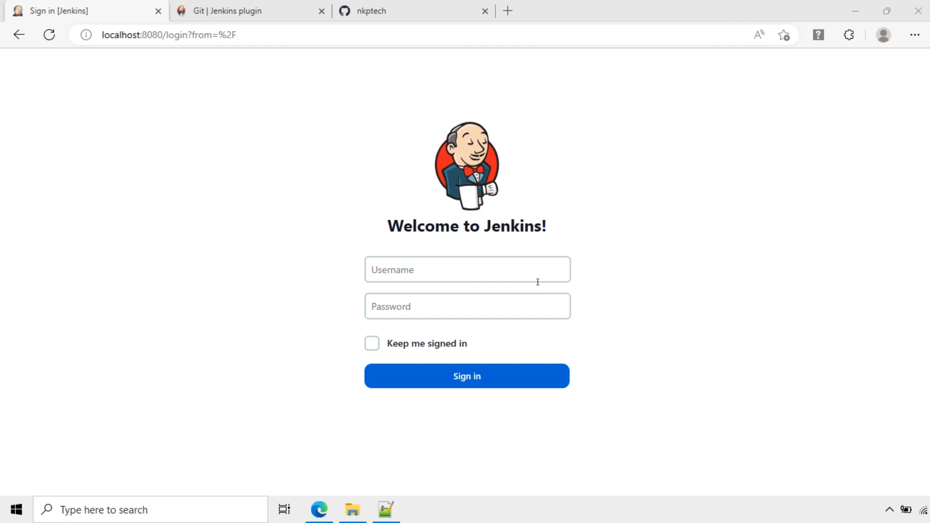
pyautogui.write('a')
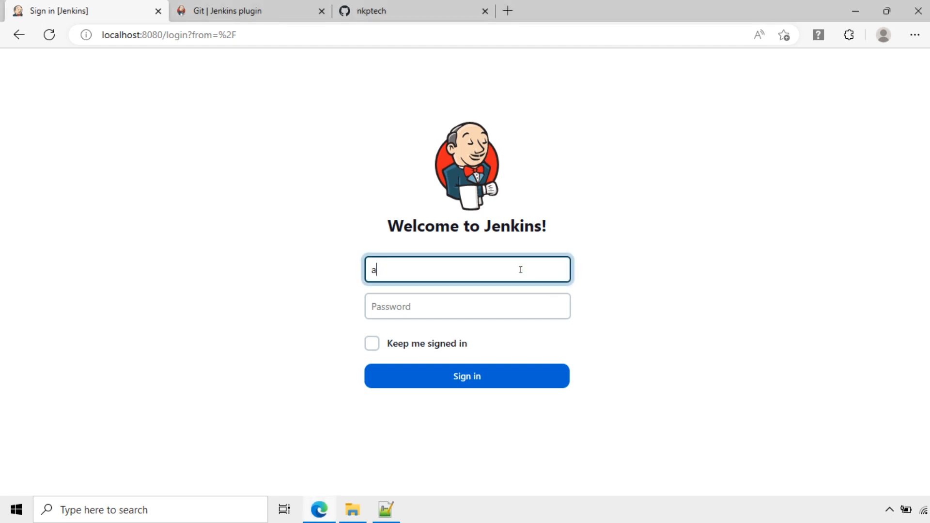
pyautogui.write('dmin')
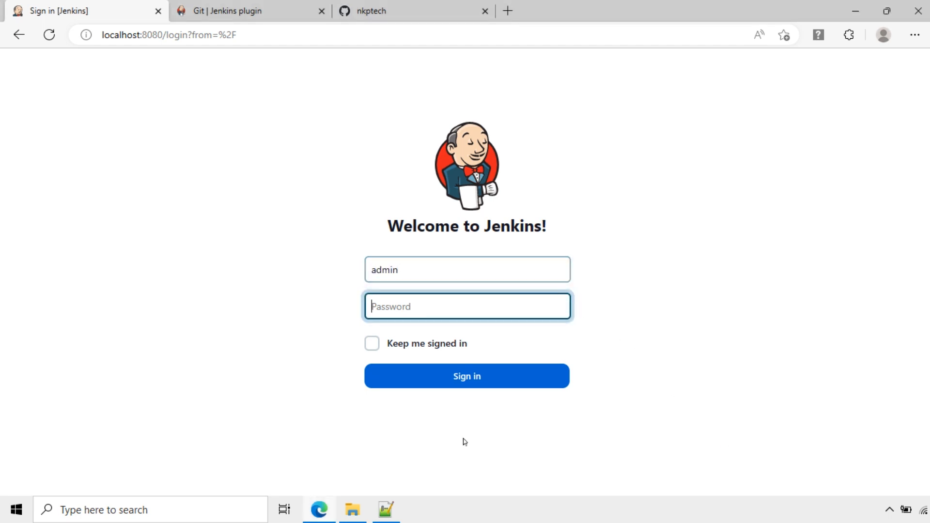
pyautogui.click(386, 509)
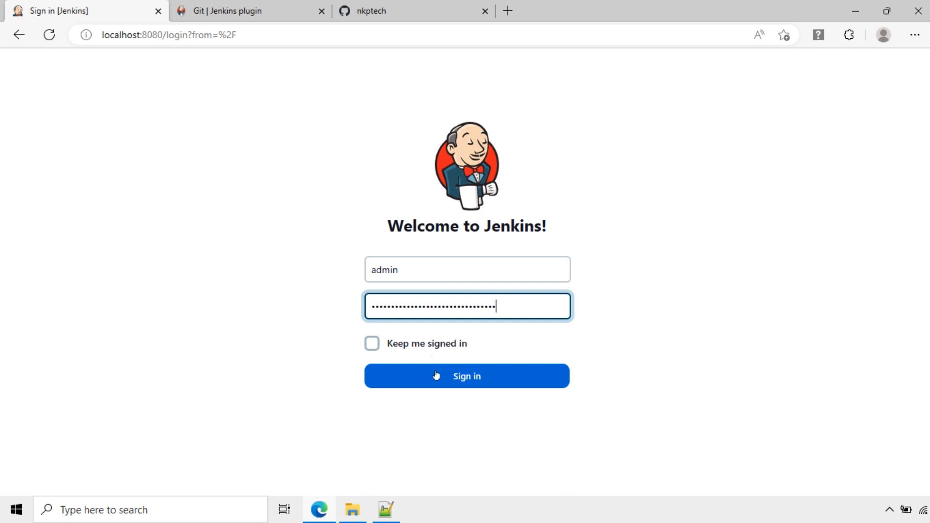
pyautogui.click(466, 376)
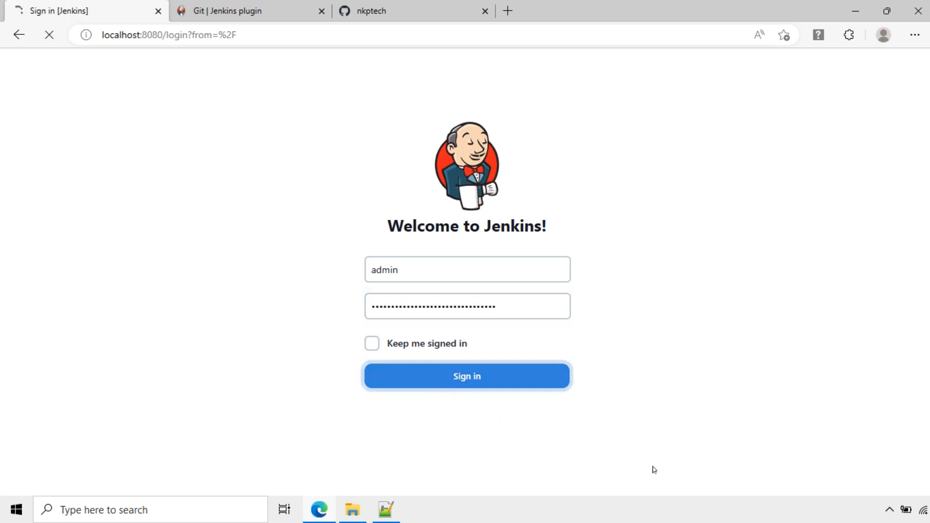
pyautogui.moveTo(648, 468)
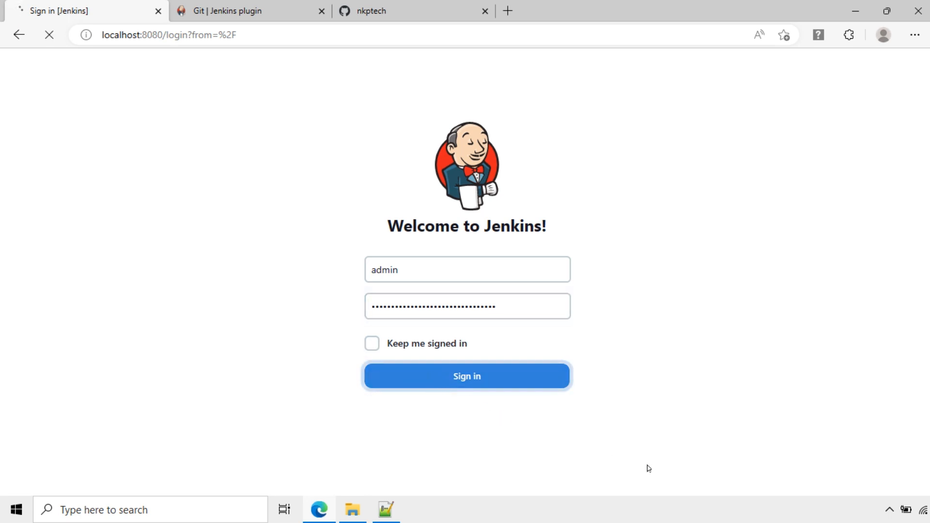
pyautogui.click(466, 376)
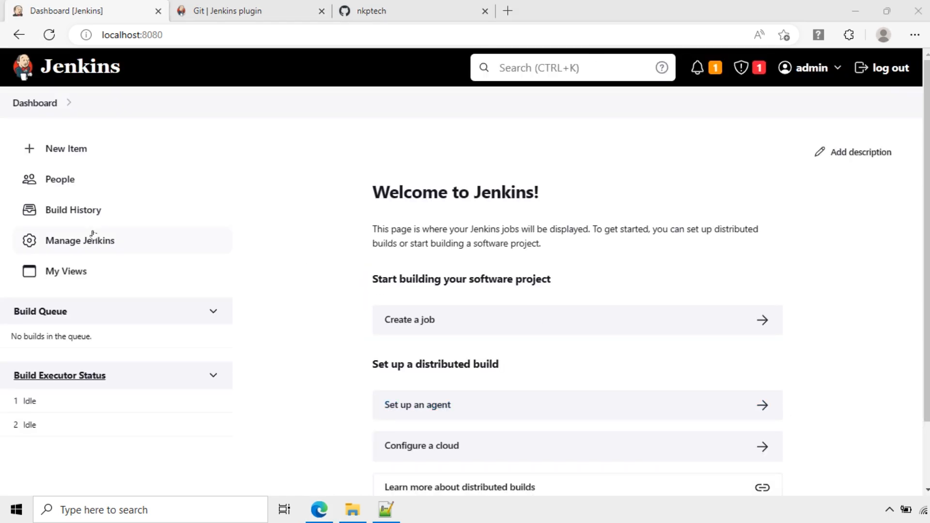
# - Show installed plugins filtered to 'git': Git plugin 5.0.0 and Git client plugin 4.0.0 enabled
pyautogui.click(80, 241)
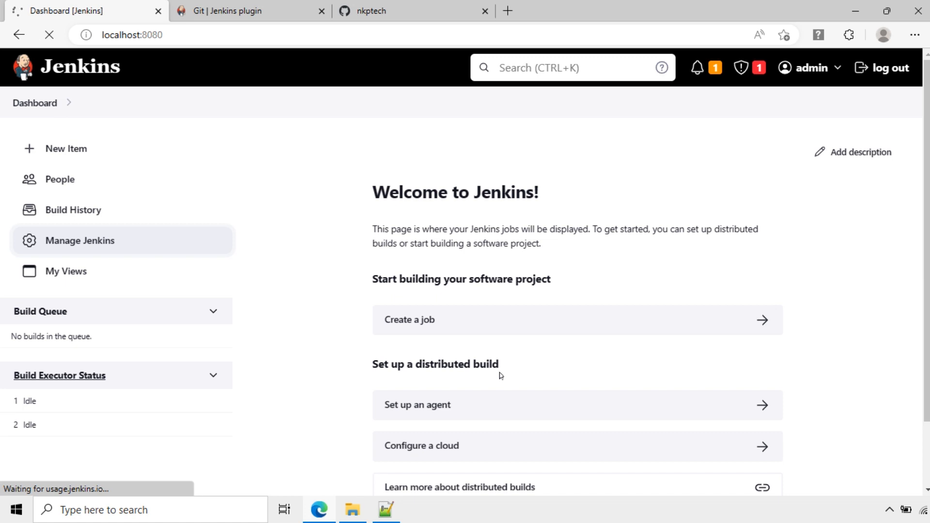
pyautogui.click(80, 241)
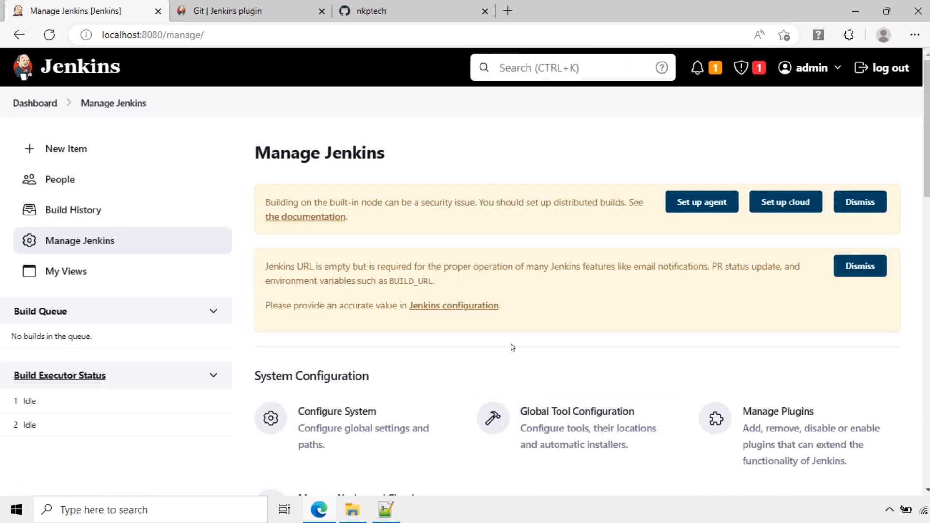
pyautogui.click(778, 411)
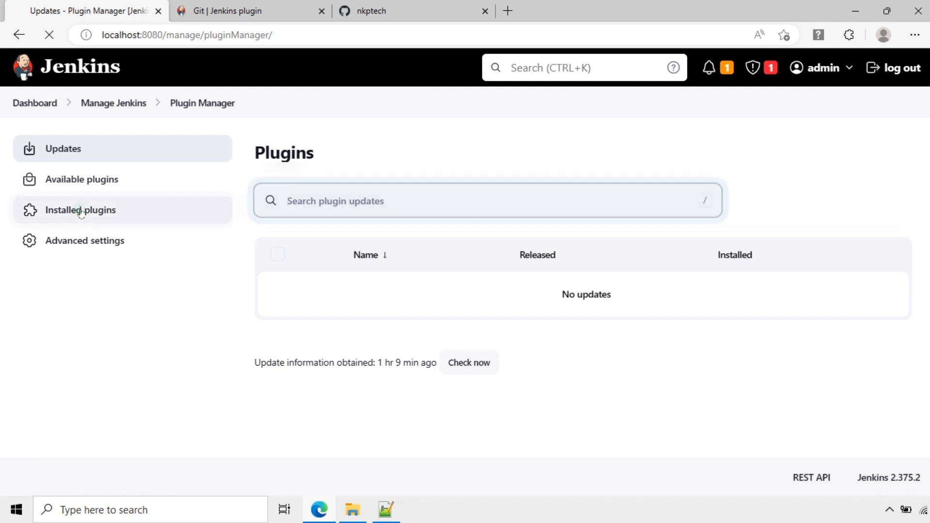
pyautogui.click(81, 210)
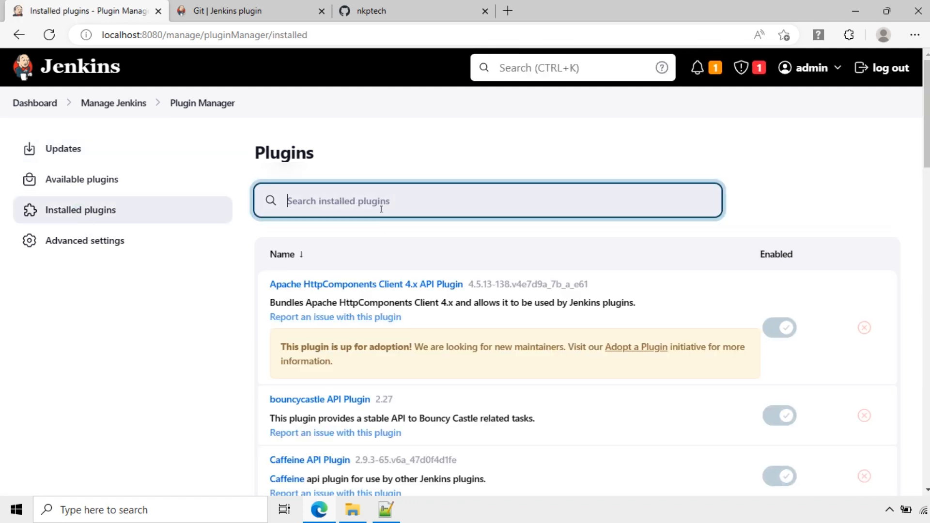
pyautogui.write('git')
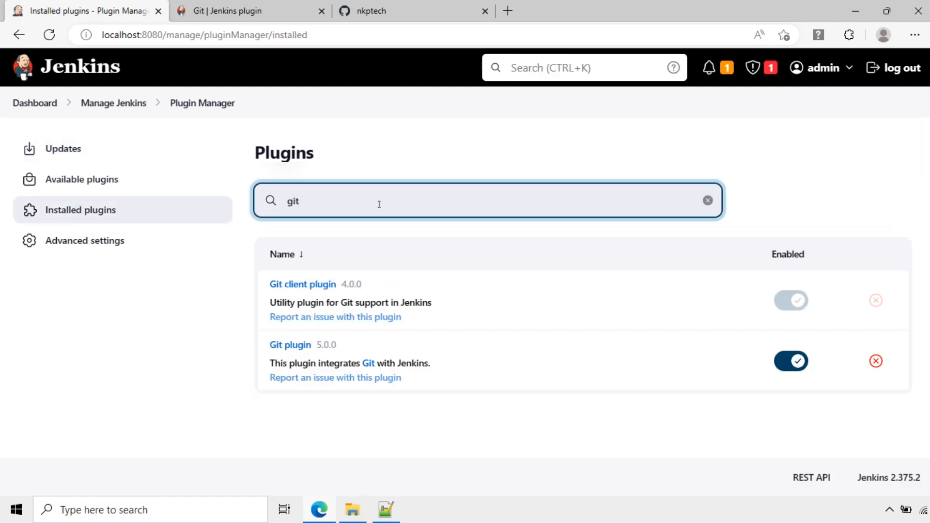
pyautogui.moveTo(290, 345)
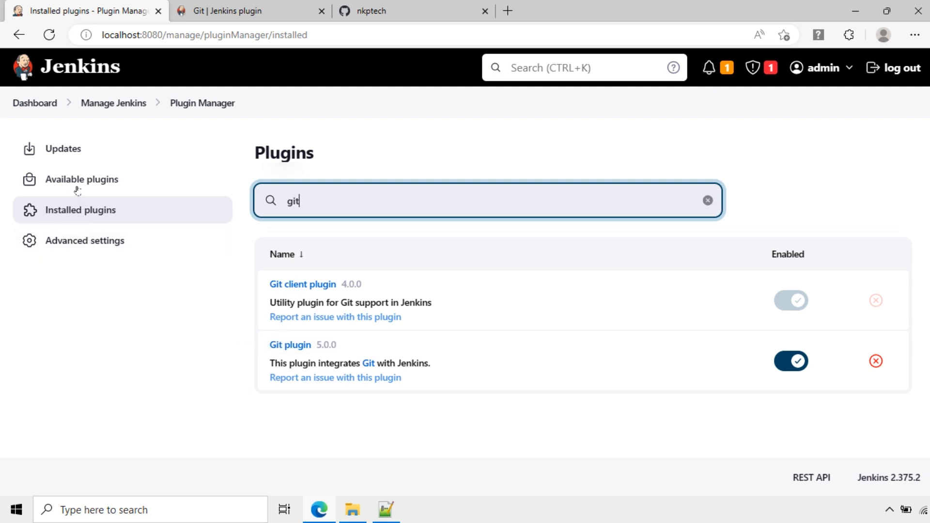
pyautogui.moveTo(83, 179)
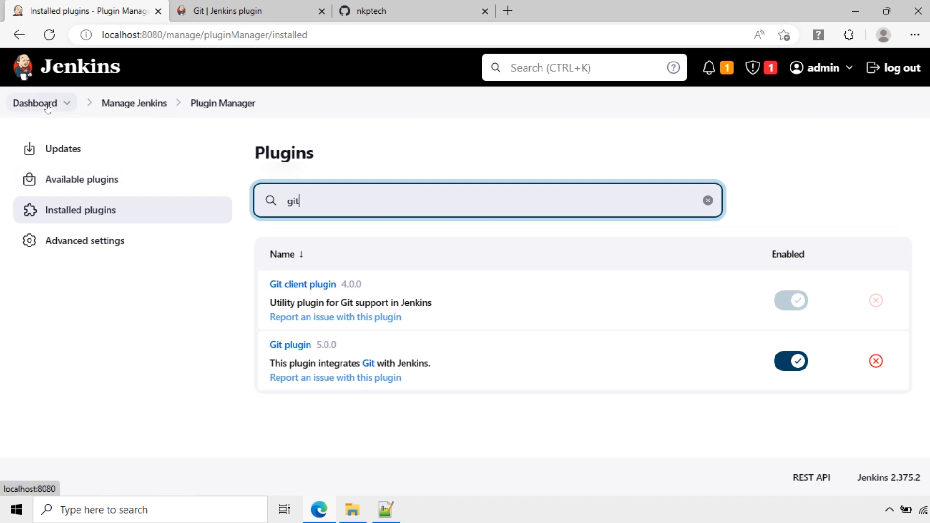
# - Return to the Jenkins dashboard via the Dashboard breadcrumb
pyautogui.click(34, 103)
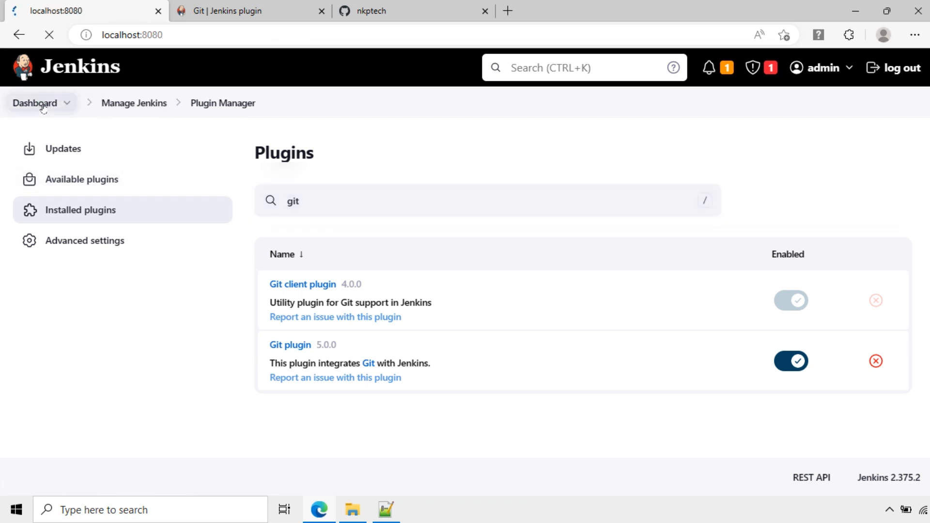
pyautogui.click(35, 103)
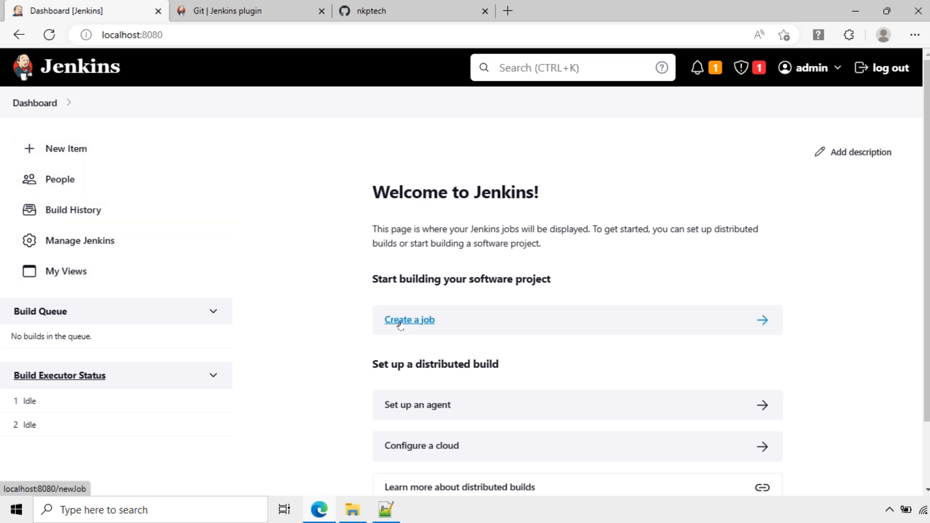
pyautogui.moveTo(66, 148)
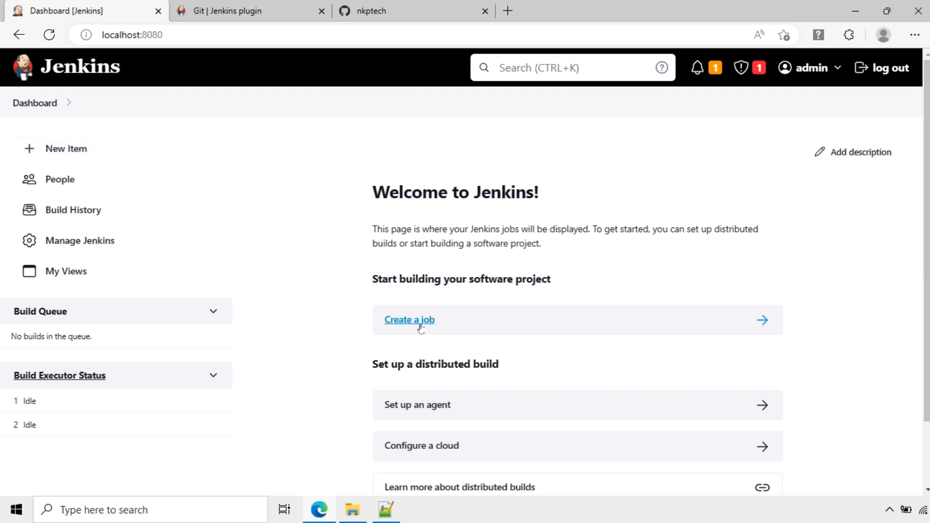
# - Create a new item named Java_project as a Freestyle project and submit it
pyautogui.click(409, 318)
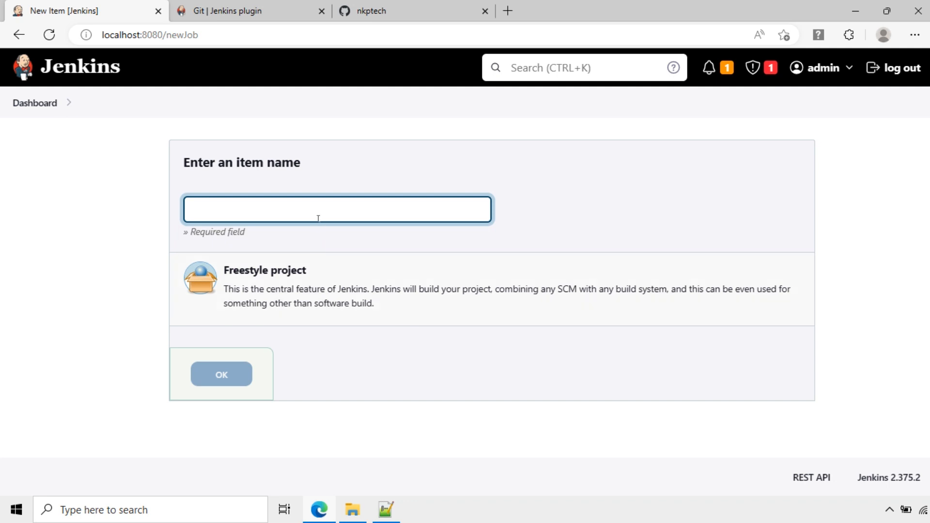
pyautogui.write('Ja')
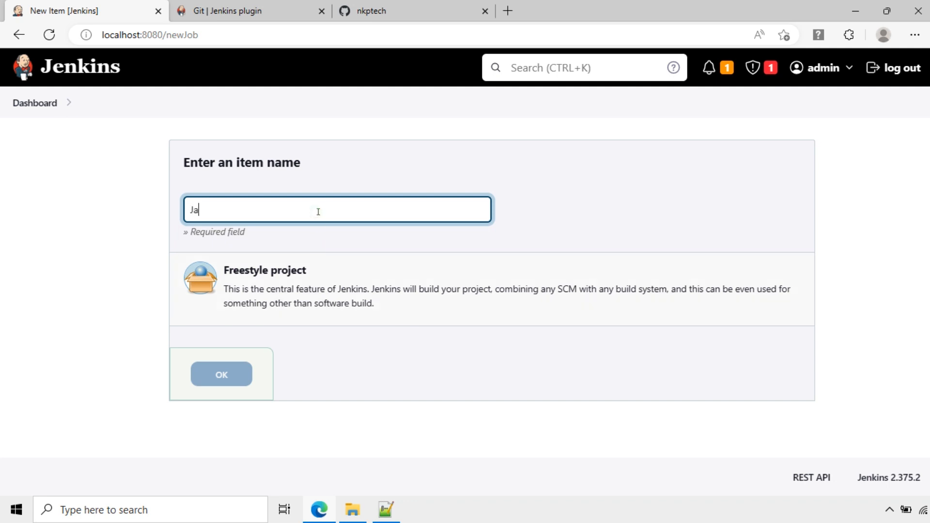
pyautogui.write('va_project')
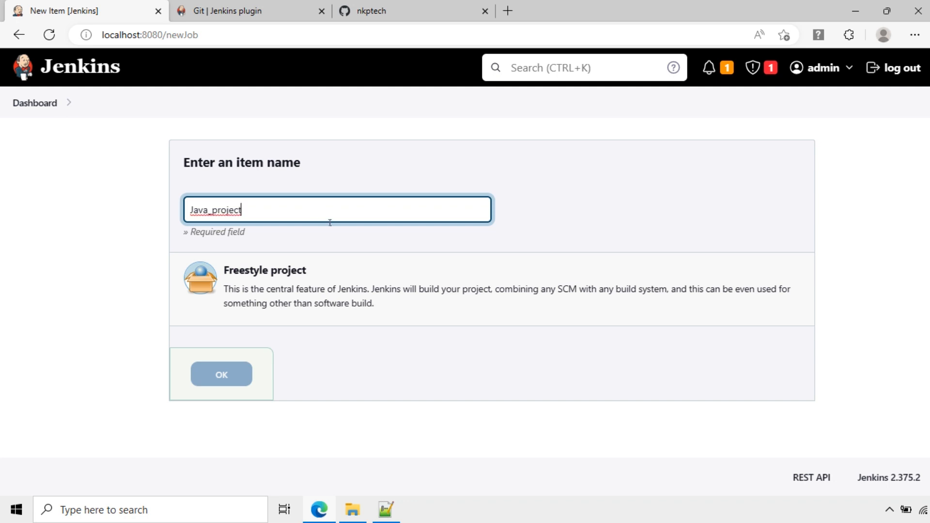
pyautogui.click(264, 270)
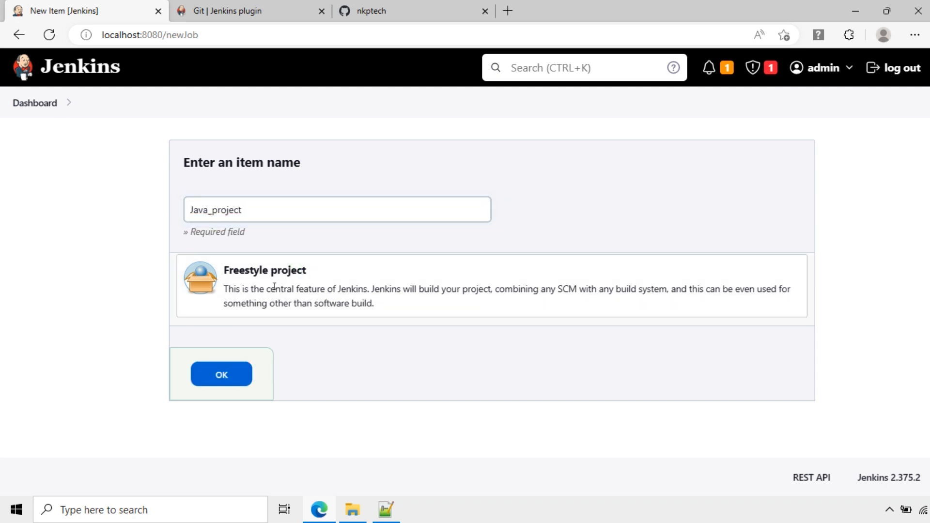
pyautogui.moveTo(299, 289); pyautogui.dragTo(368, 289)
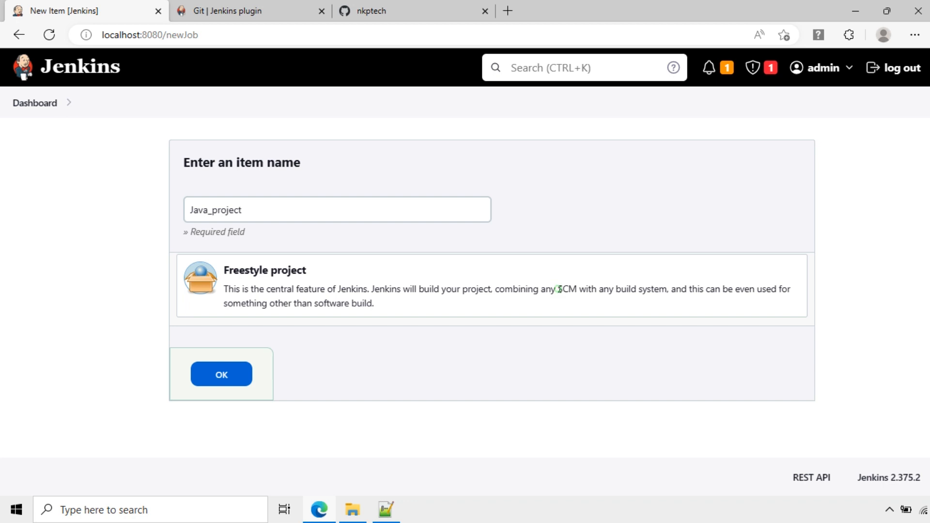
pyautogui.doubleClick(566, 292)
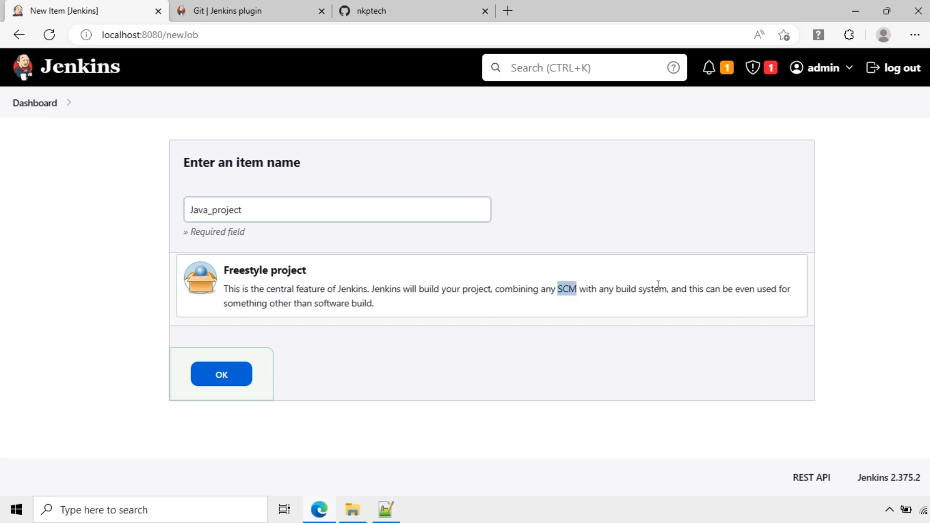
pyautogui.moveTo(709, 296)
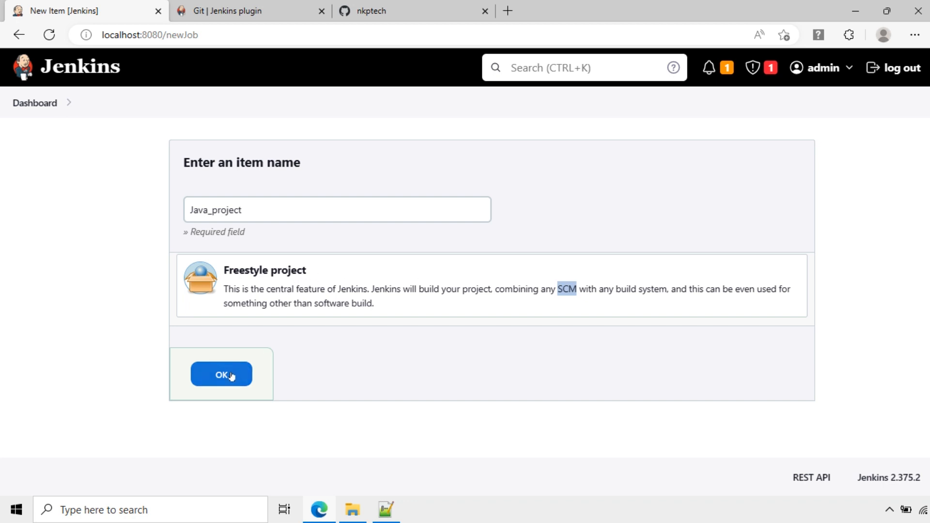
pyautogui.click(221, 373)
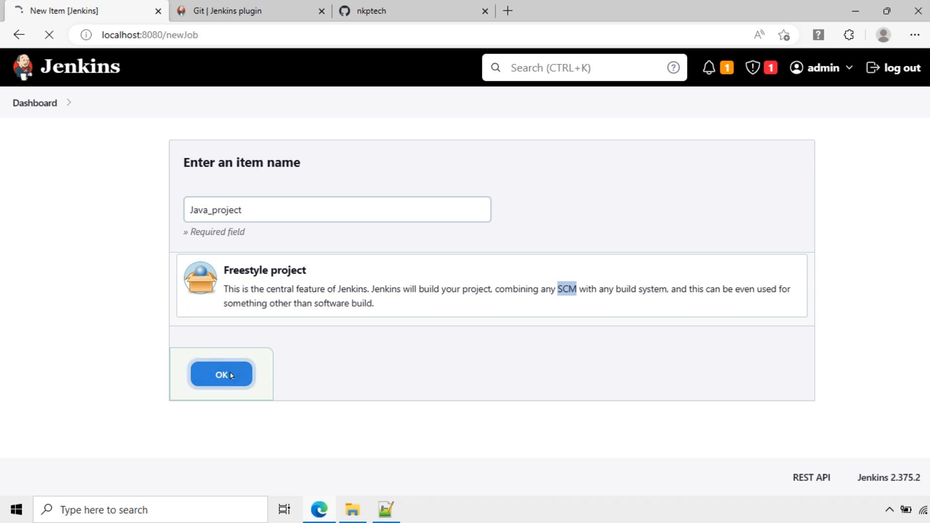
# - On Java_project's Configure page, go to Source Code Management and read the Git help text, leaving None selected
pyautogui.click(221, 374)
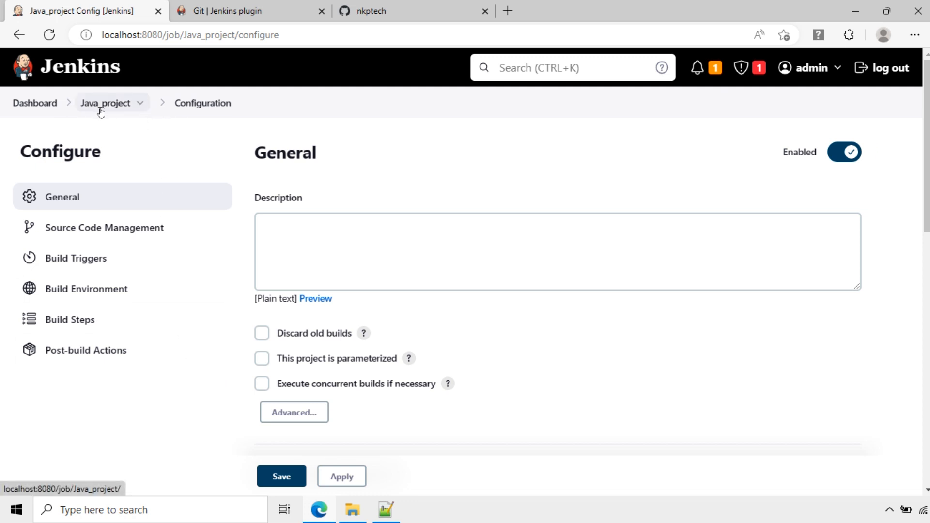
pyautogui.click(480, 255)
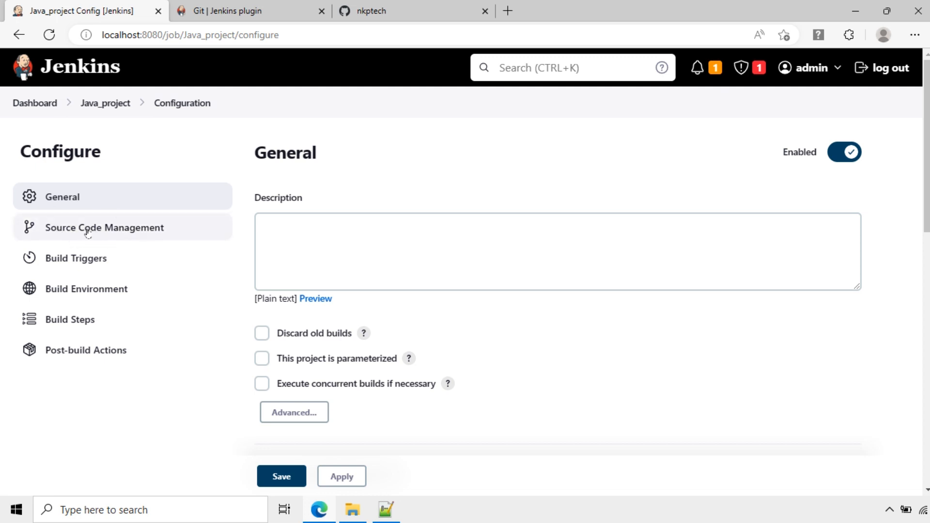
pyautogui.click(103, 227)
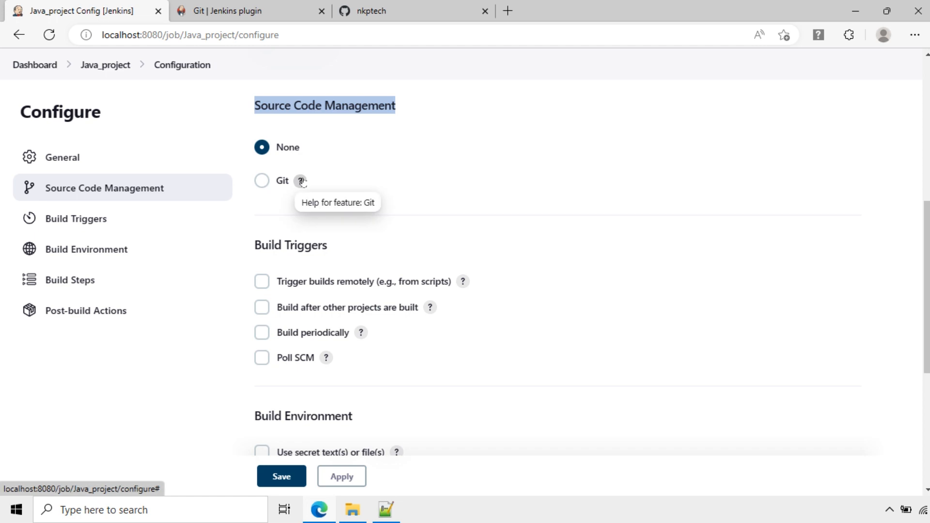
pyautogui.click(301, 181)
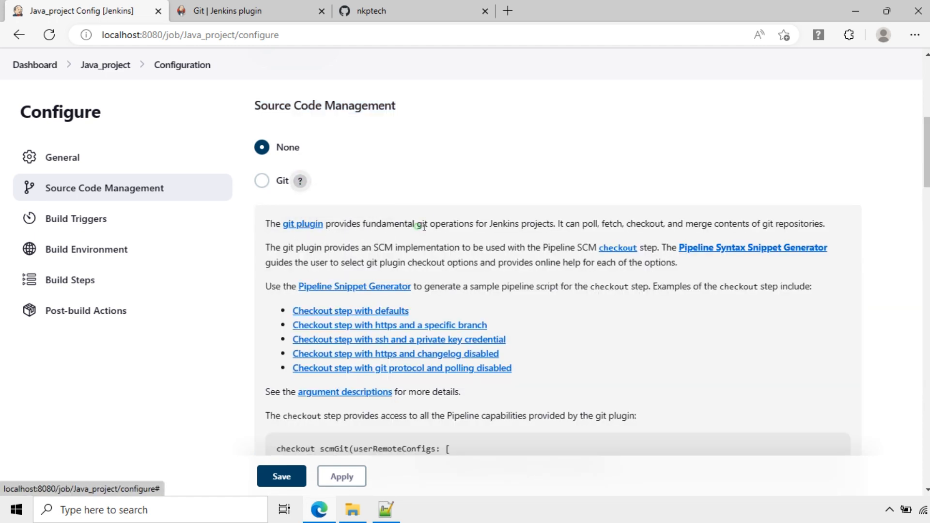
pyautogui.doubleClick(443, 224)
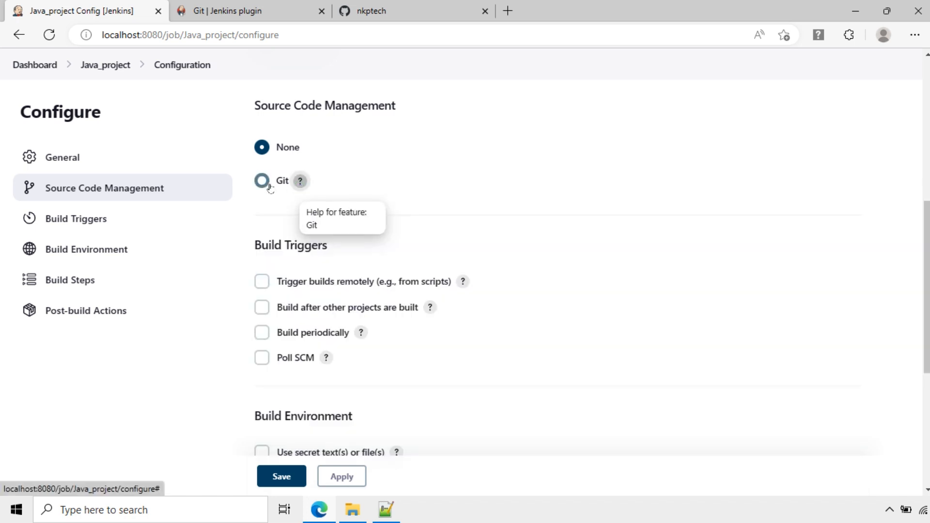
# - Choose Git as Java_project's source control, leaving the Repository URL field empty and focused
pyautogui.click(261, 180)
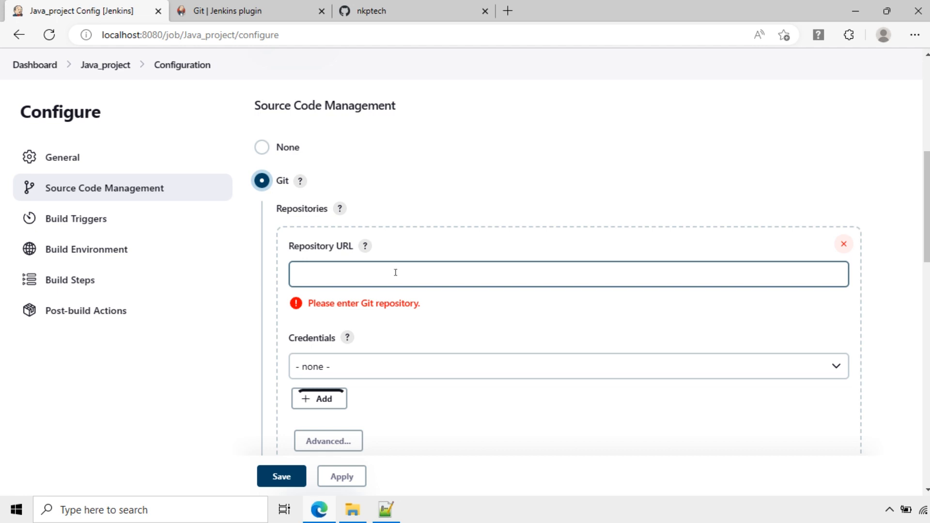
pyautogui.click(568, 274)
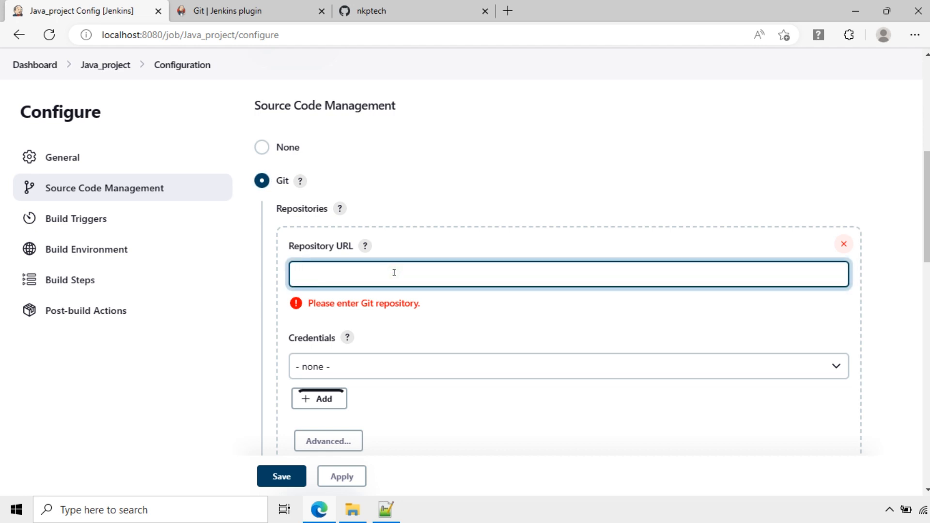
pyautogui.click(391, 273)
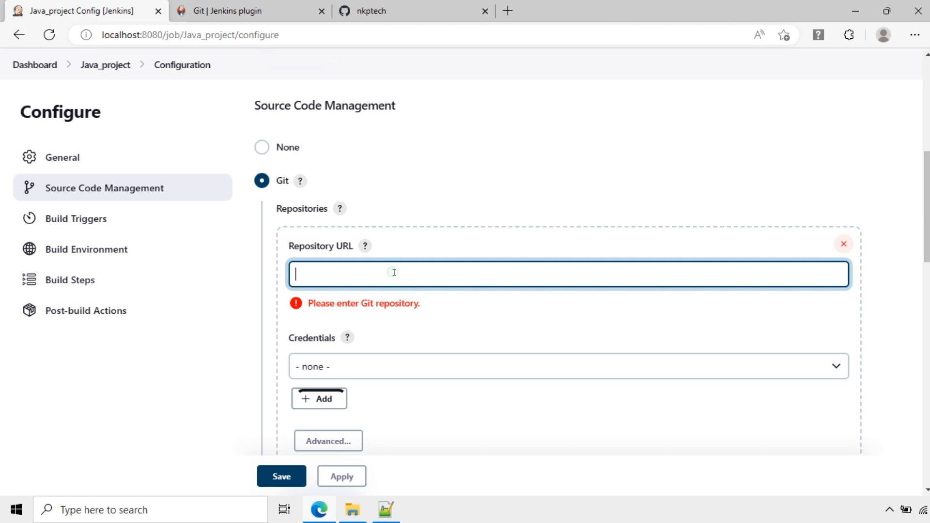
pyautogui.moveTo(329, 348)
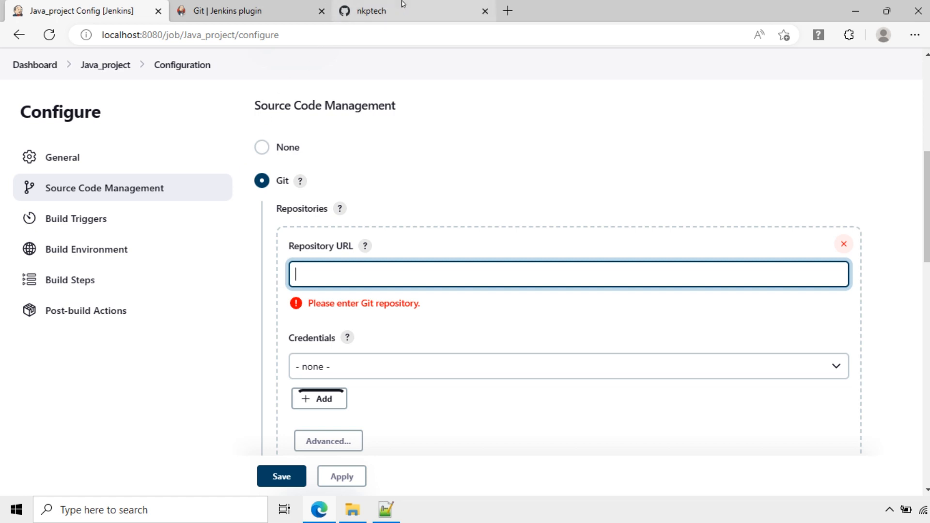
# - Start a new GitHub repository from the Repositories list, naming it java_project
pyautogui.click(412, 11)
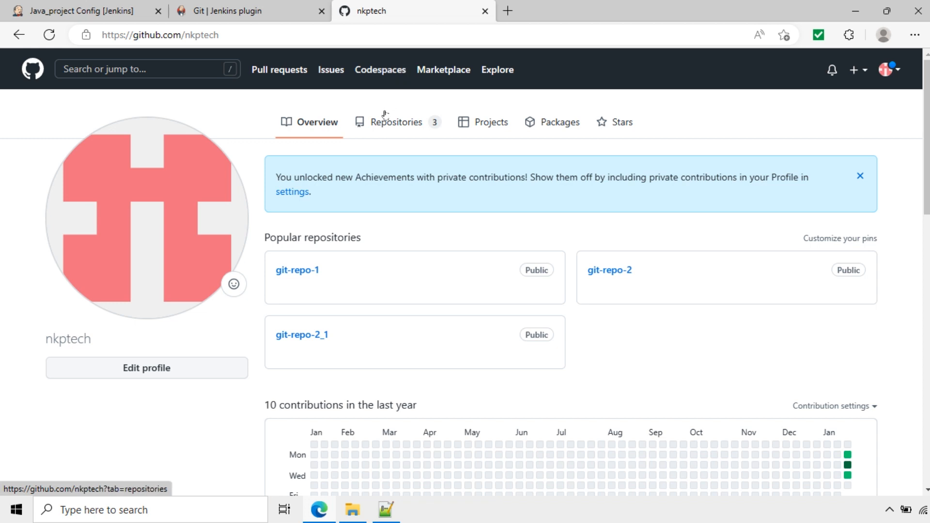
pyautogui.click(395, 122)
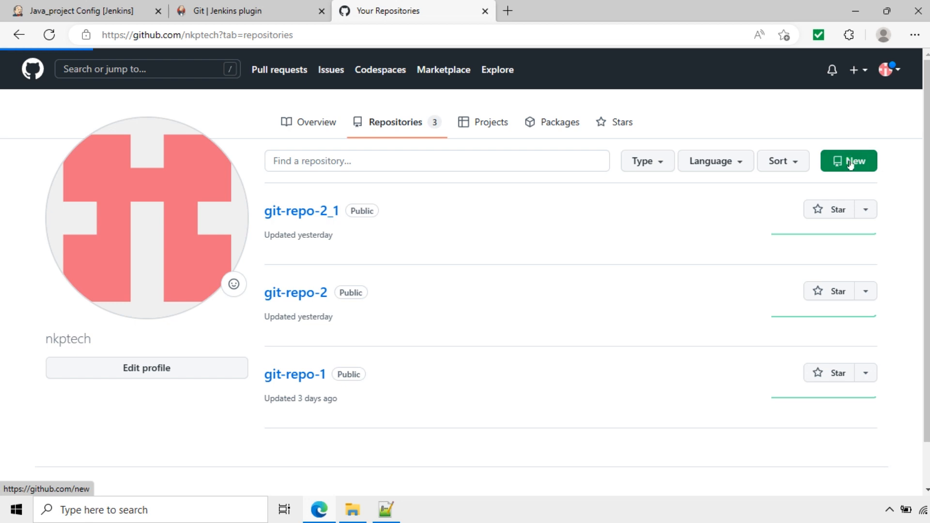
pyautogui.click(849, 161)
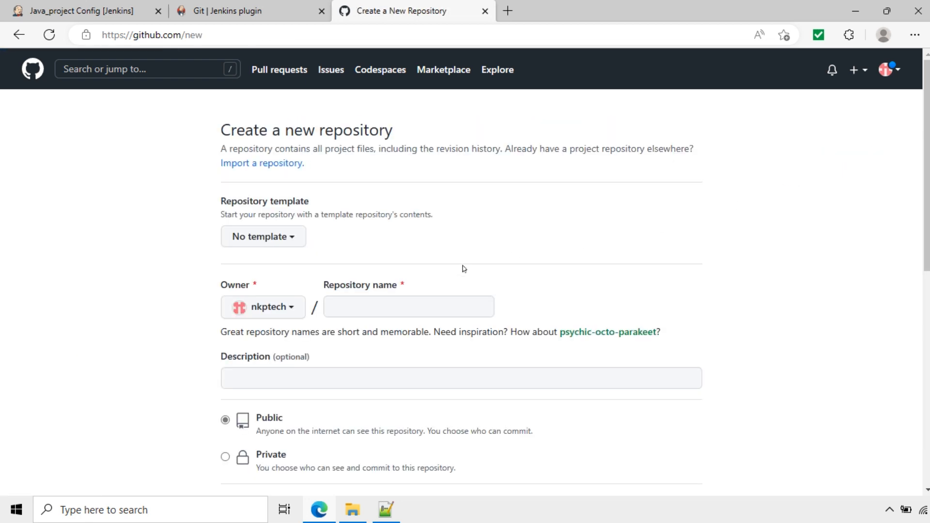
pyautogui.write('java_project')
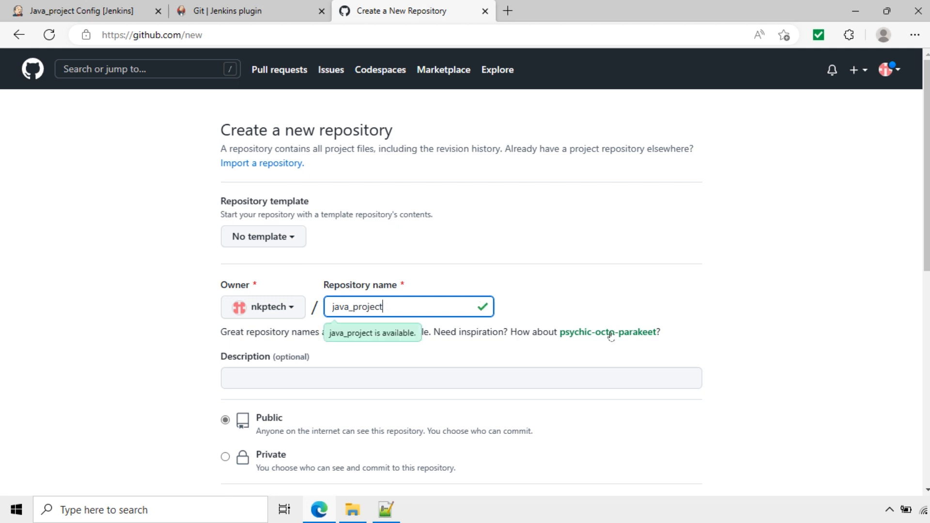
# - Create the public java_project repository with default options
pyautogui.scroll(-3)
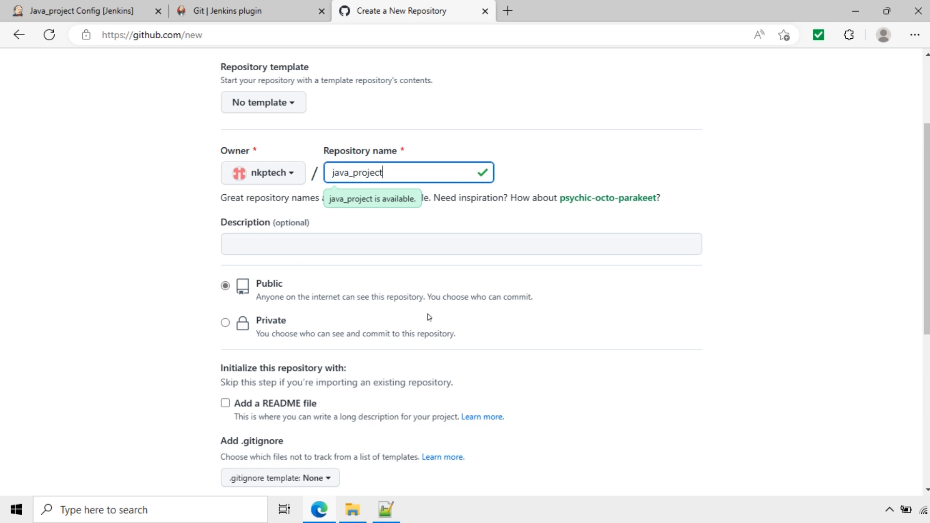
pyautogui.scroll(-3)
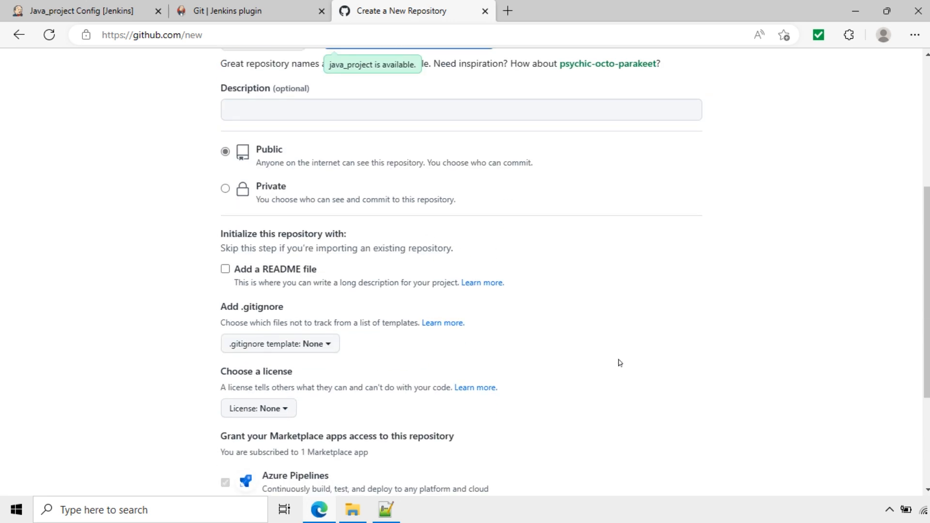
pyautogui.scroll(-3)
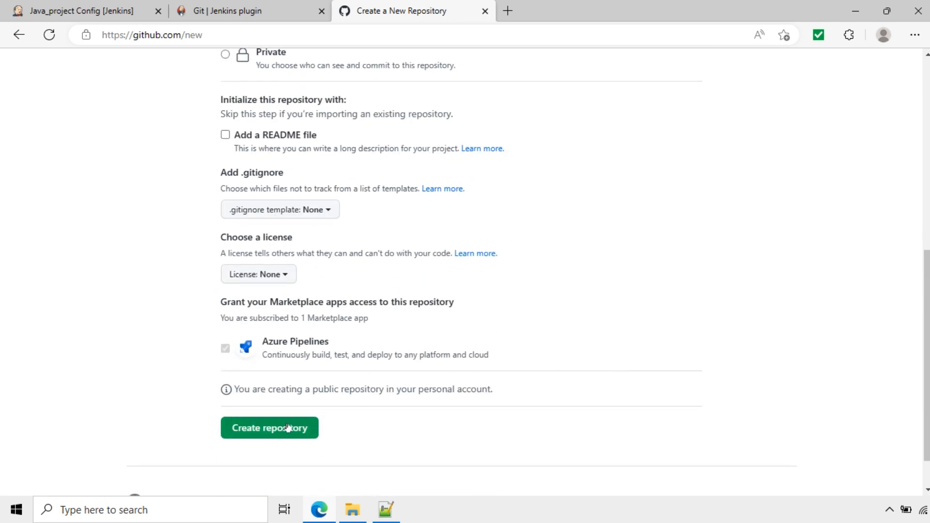
pyautogui.click(268, 427)
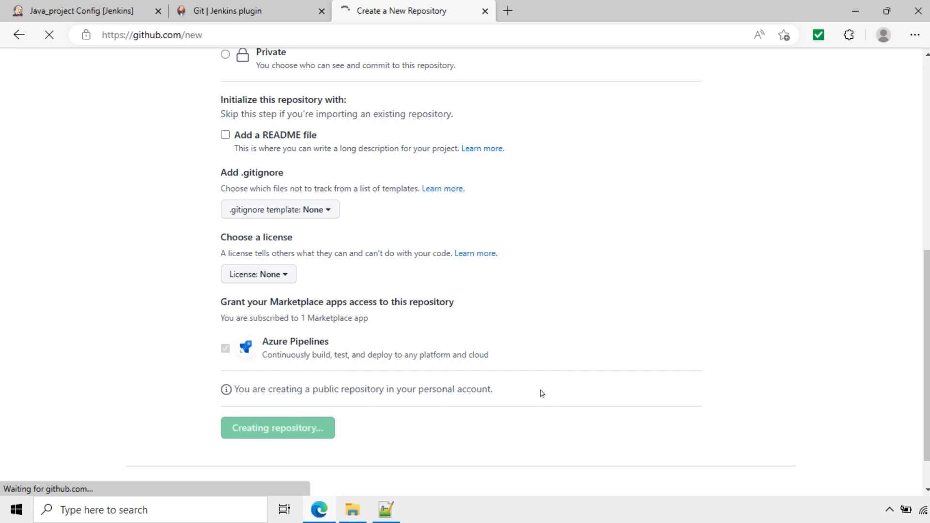
pyautogui.click(277, 427)
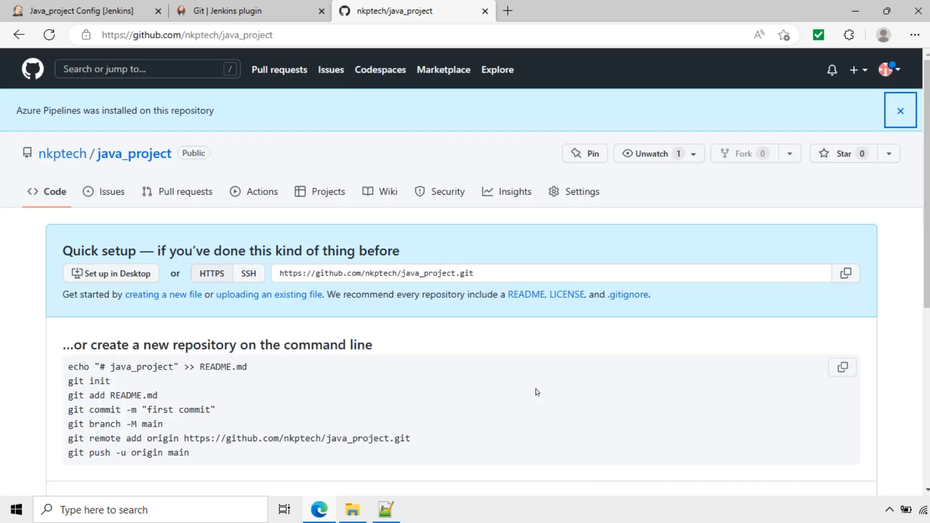
pyautogui.moveTo(405, 291)
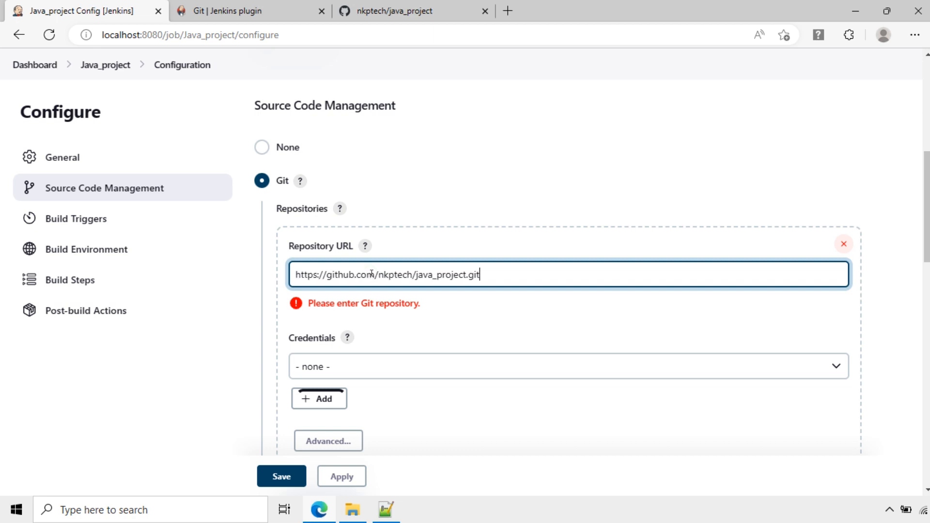
# - Clear the */master branch specifier for any branch and save the Java_project configuration
pyautogui.click(456, 321)
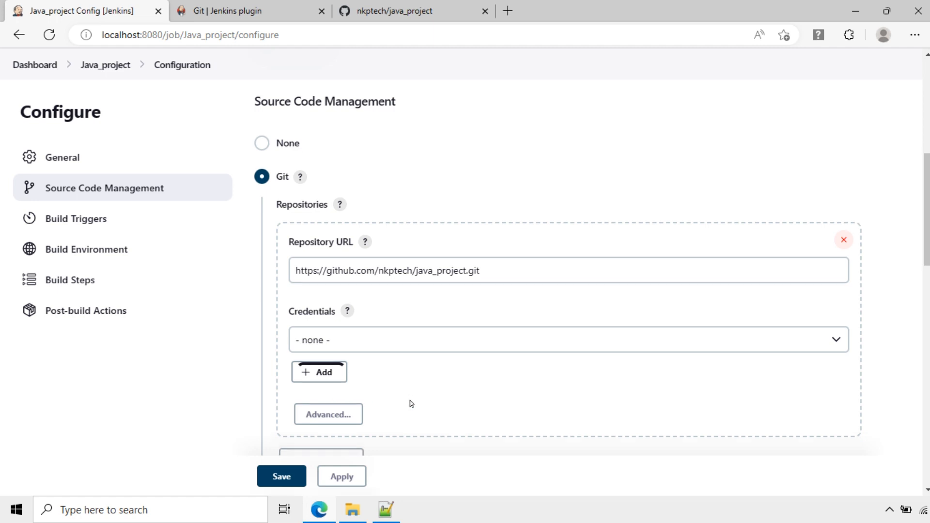
pyautogui.scroll(-3)
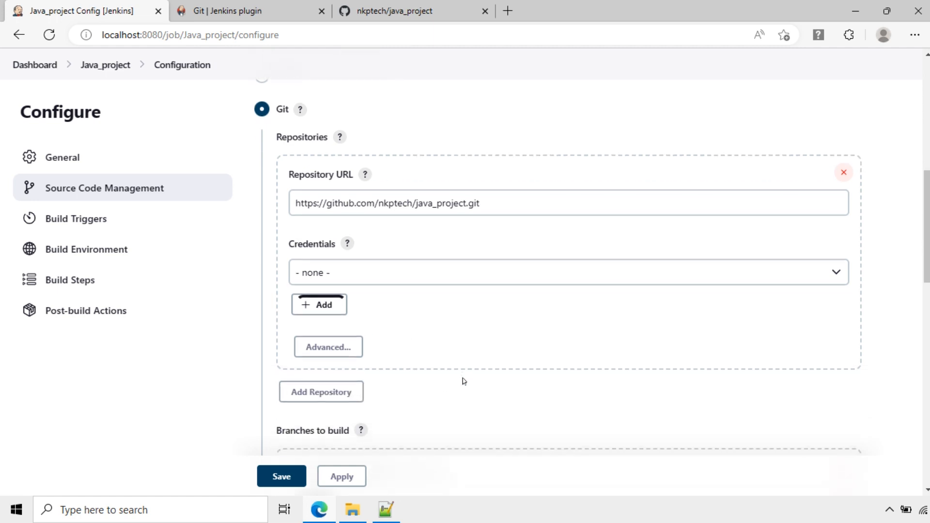
pyautogui.scroll(-3)
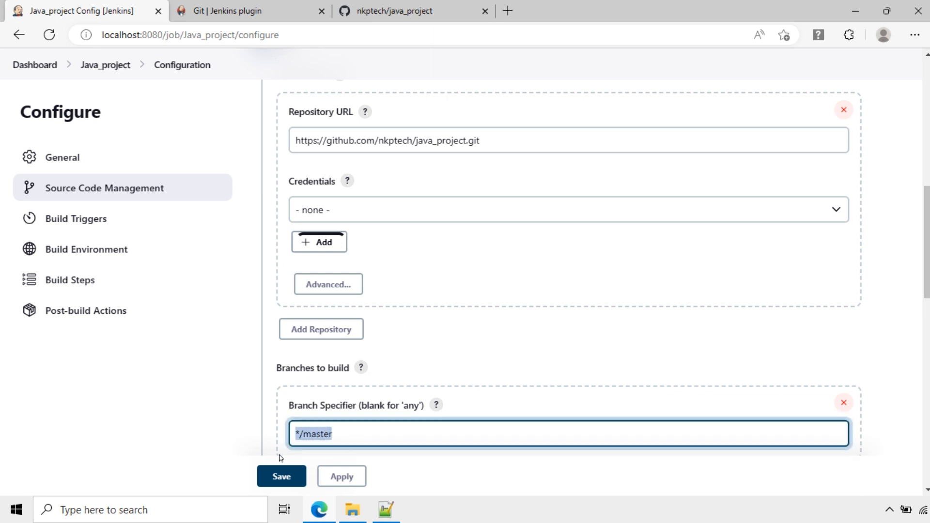
pyautogui.press('Delete')
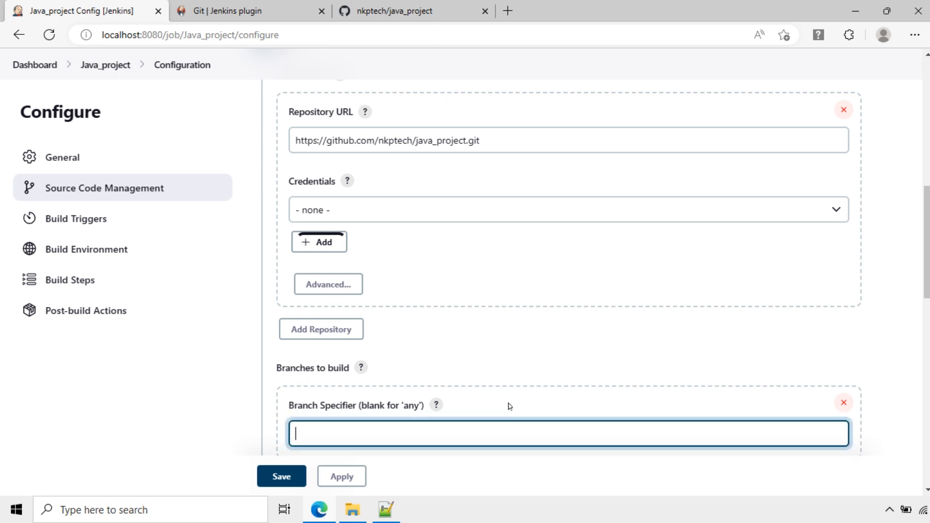
pyautogui.click(281, 477)
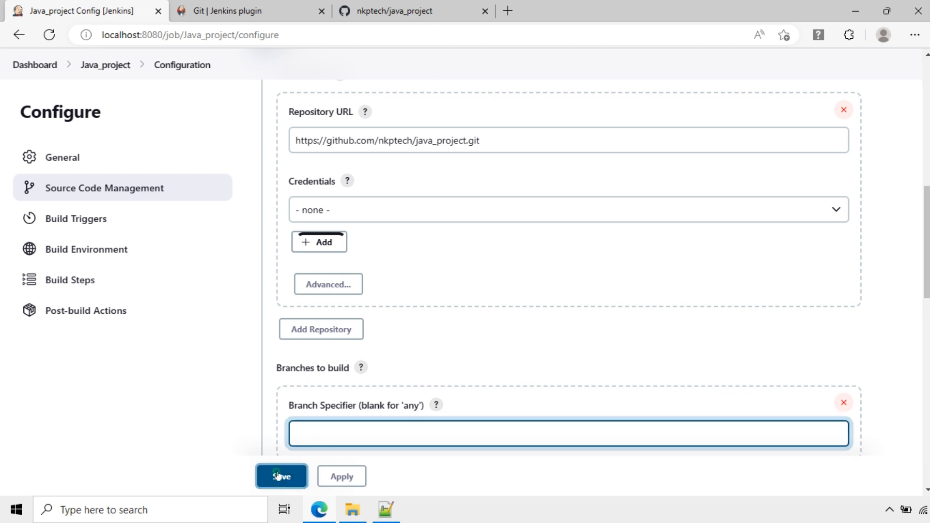
pyautogui.click(281, 475)
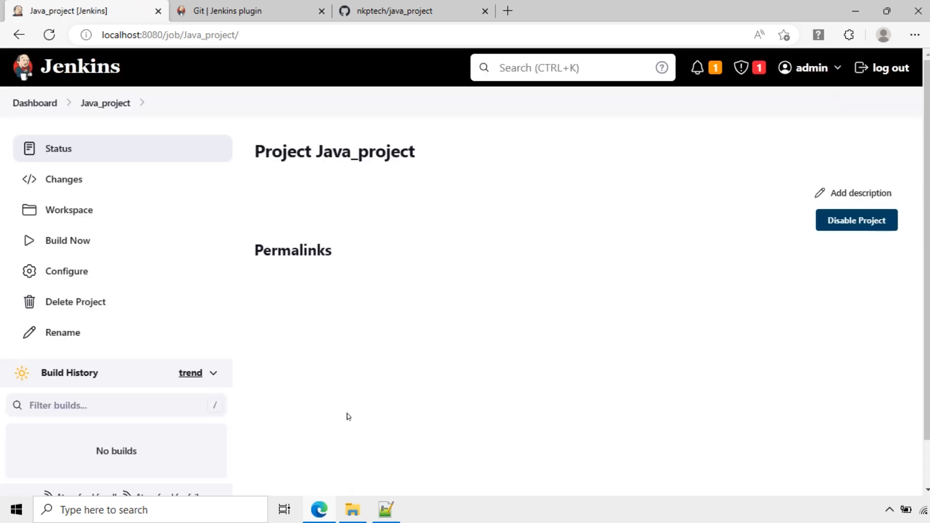
pyautogui.moveTo(296, 166)
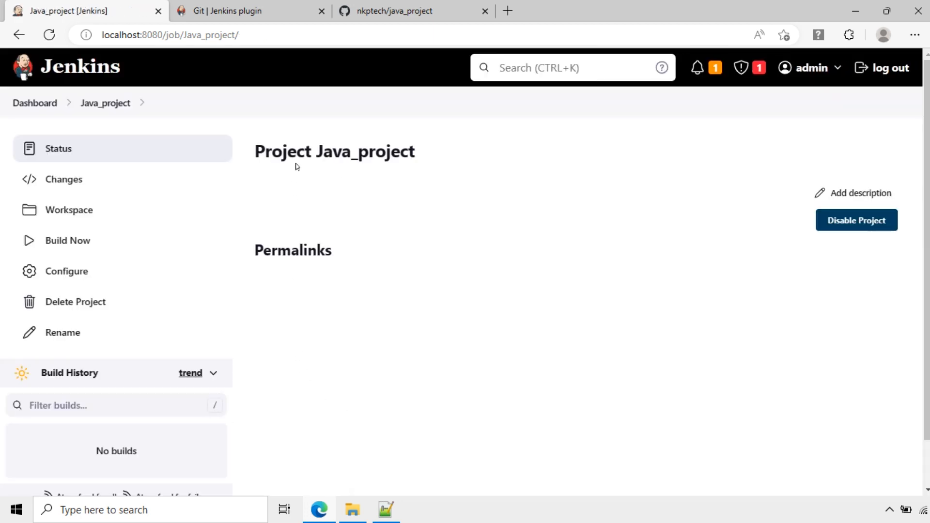
# - Reopen Java_project's configuration at Source Code Management to verify the java_project URL was kept
pyautogui.doubleClick(365, 151)
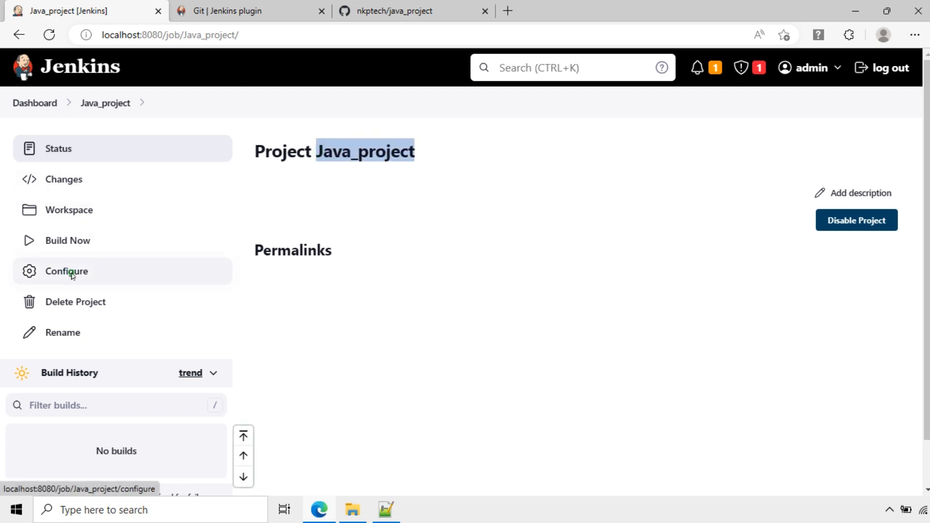
pyautogui.click(66, 271)
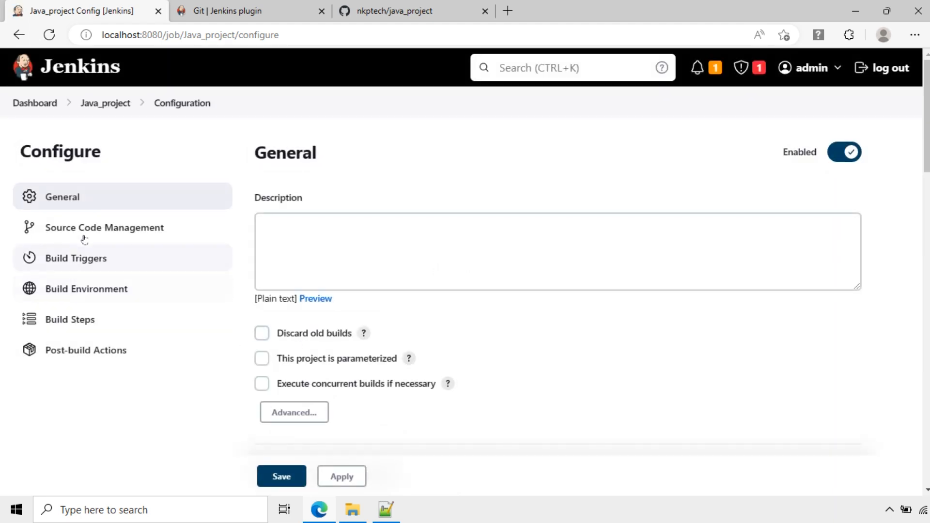
pyautogui.click(104, 227)
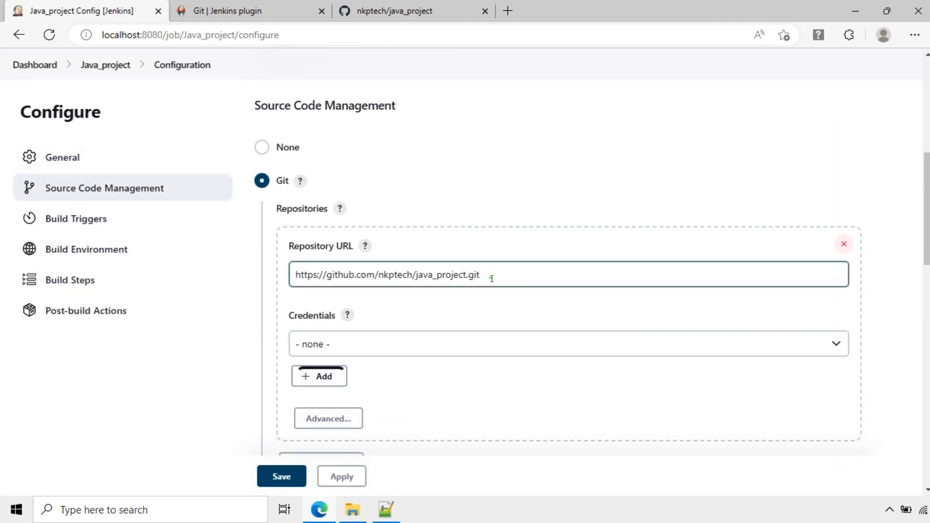